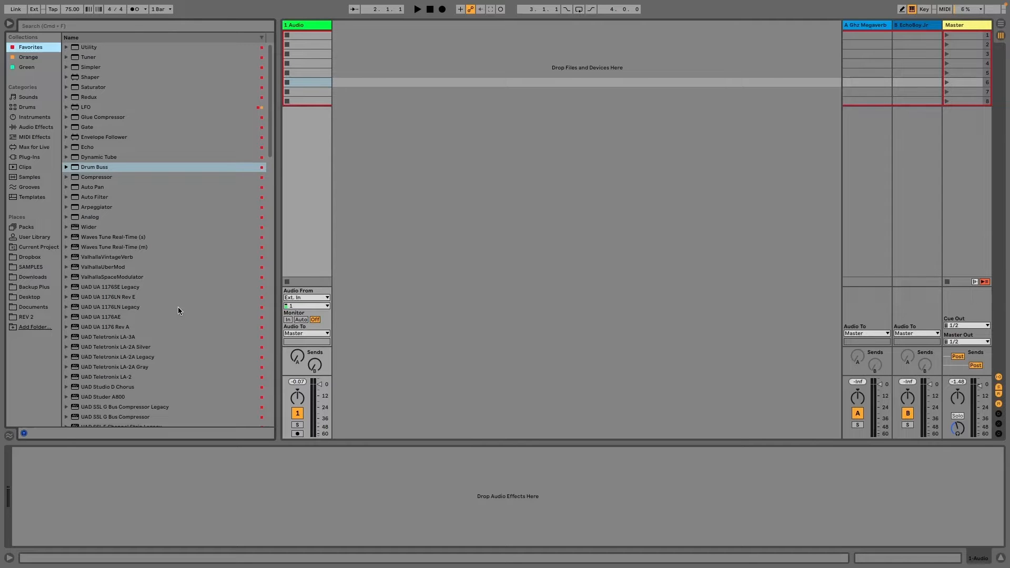
{"action": "mouse_move", "coordinate": [144, 296]}
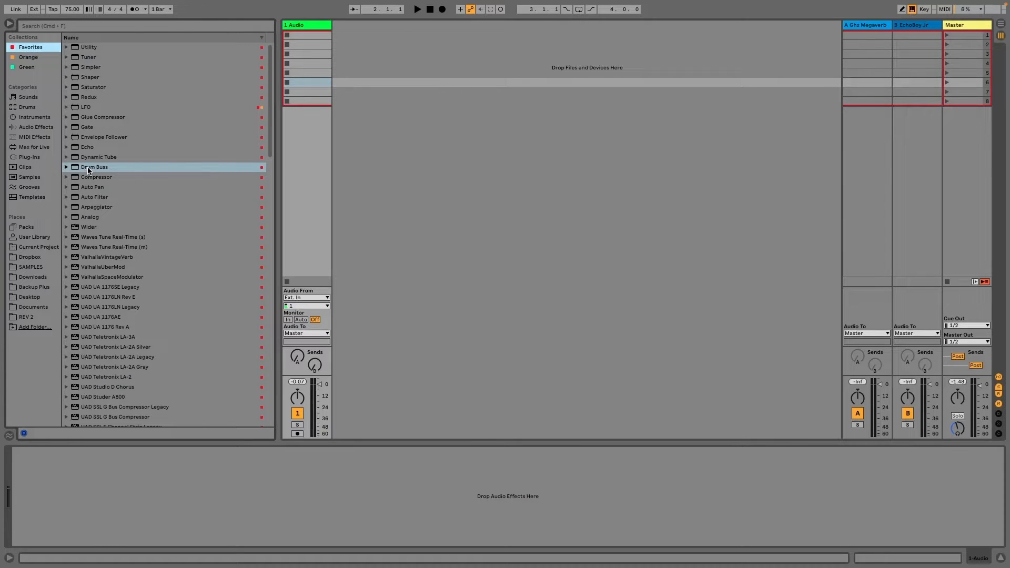
{"action": "mouse_move", "coordinate": [31, 149]}
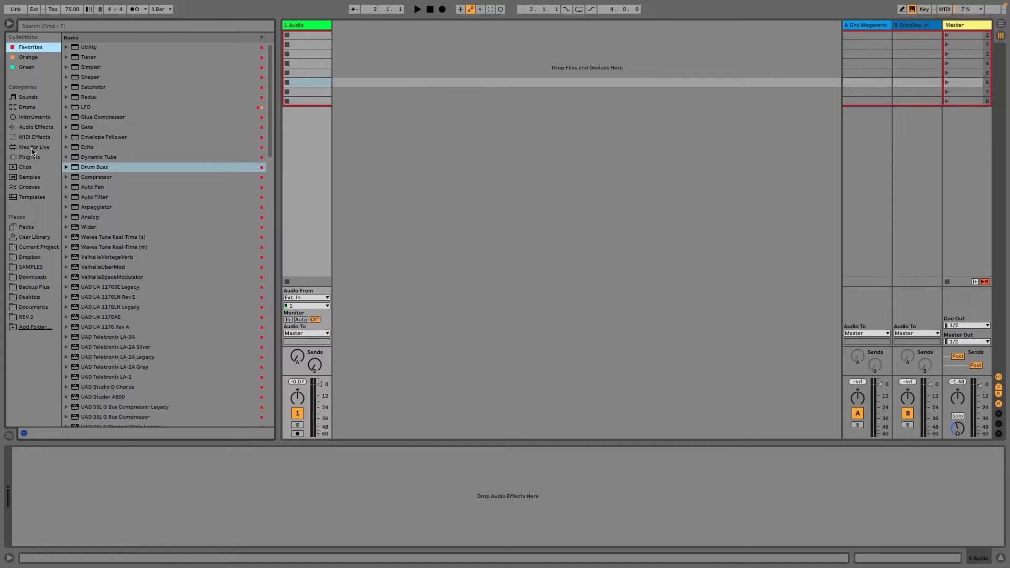
- Show the Instruments category in the browser and highlight the Wavetable synth
{"action": "left_click", "coordinate": [34, 116]}
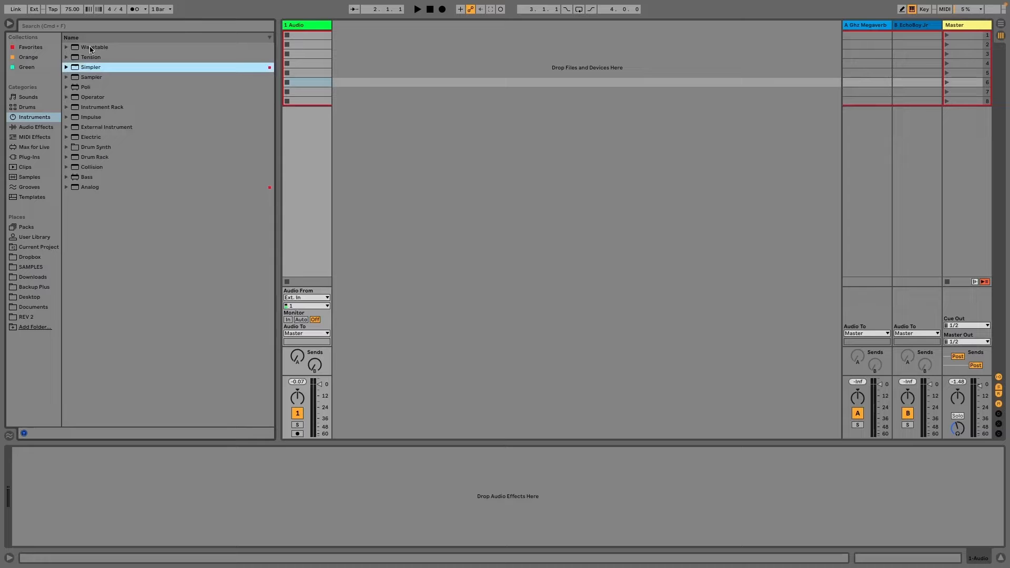
{"action": "left_click", "coordinate": [94, 46]}
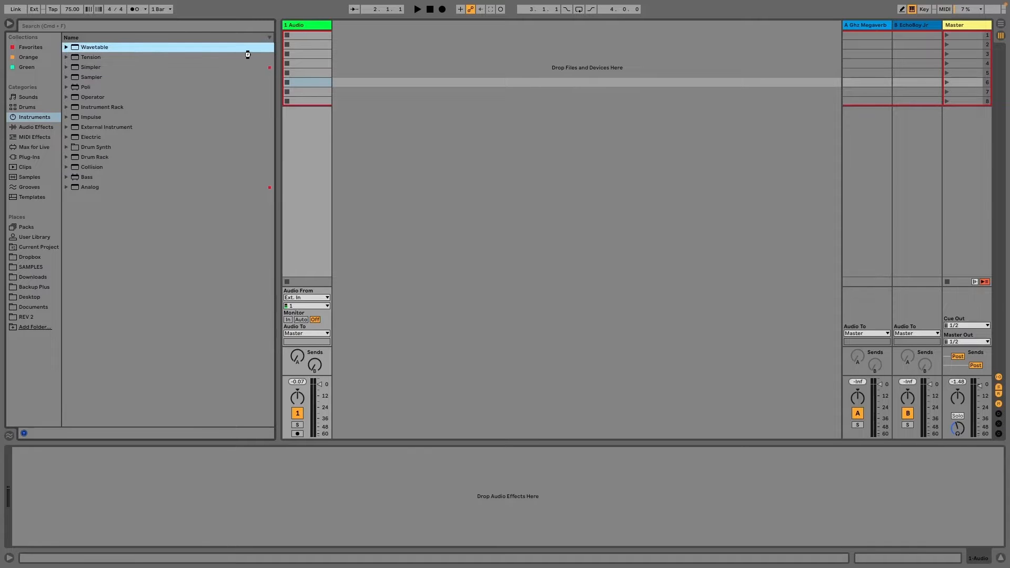
- Load Wavetable onto a new MIDI track and write a short chord pattern in a new clip
{"action": "double_click", "coordinate": [94, 46]}
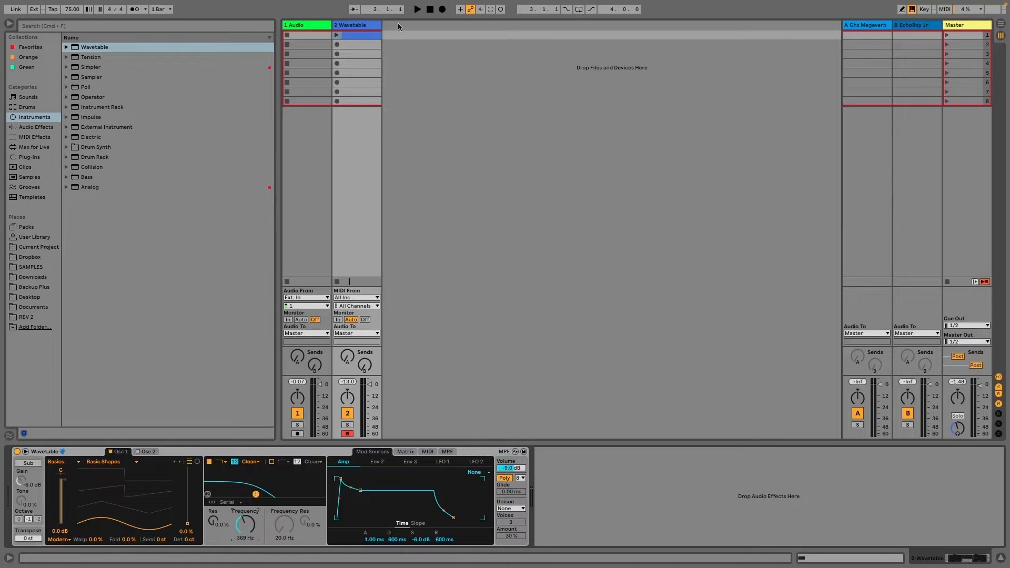
{"action": "double_click", "coordinate": [335, 35]}
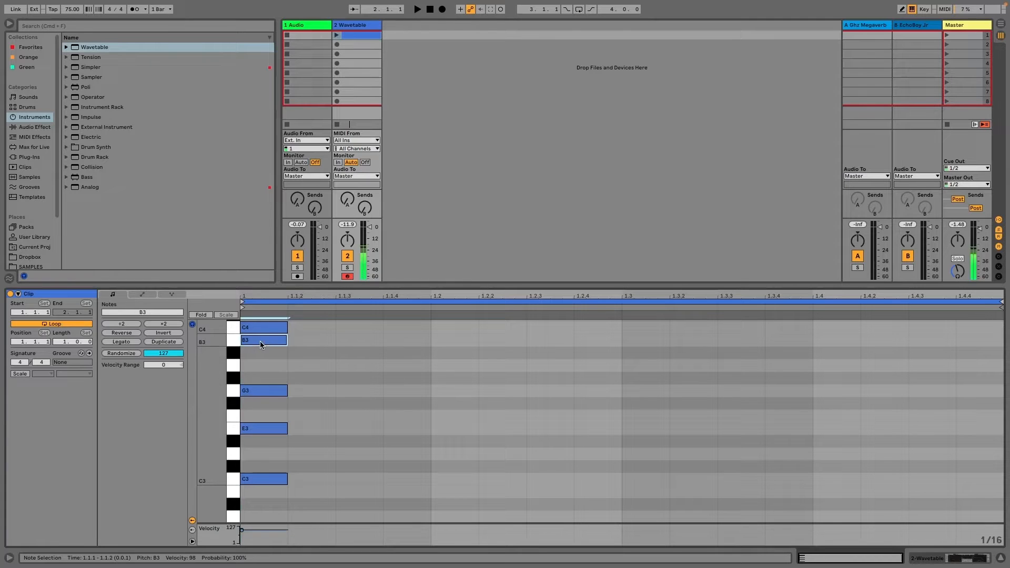
{"action": "left_click", "coordinate": [263, 328]}
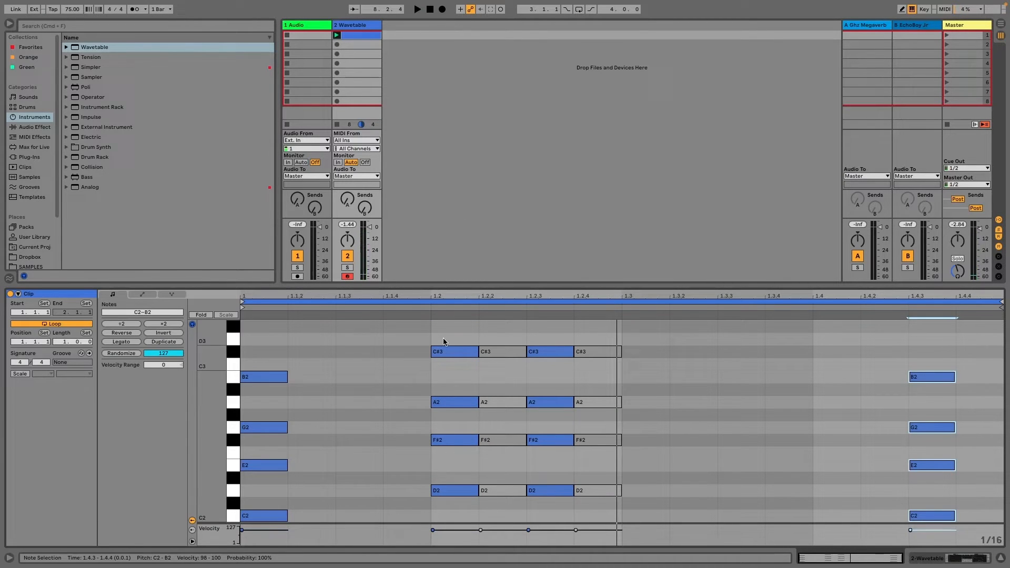
- Freeze the Wavetable track to audio, then list the Drums category in the browser
{"action": "right_click", "coordinate": [355, 24]}
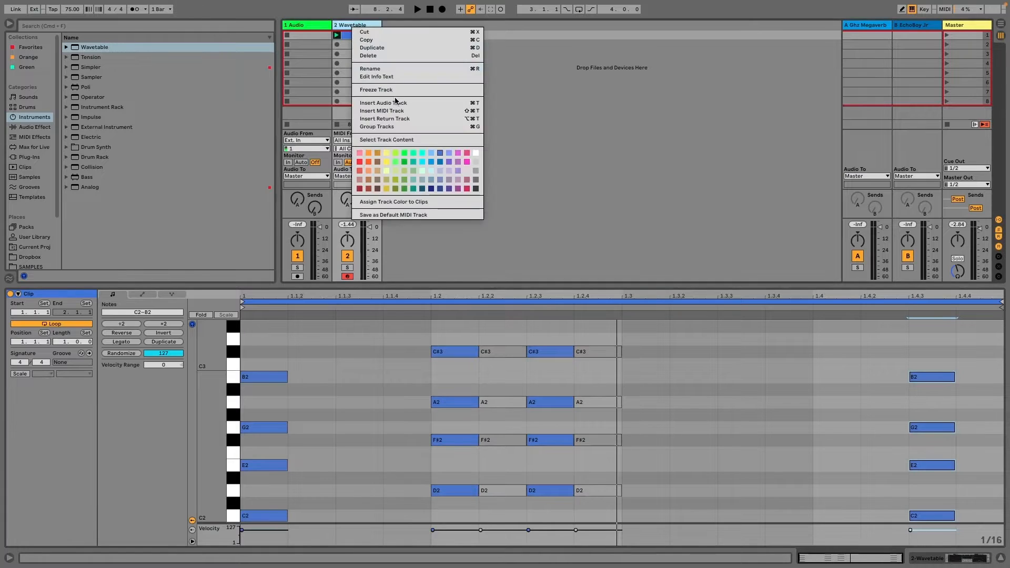
{"action": "left_click", "coordinate": [375, 90]}
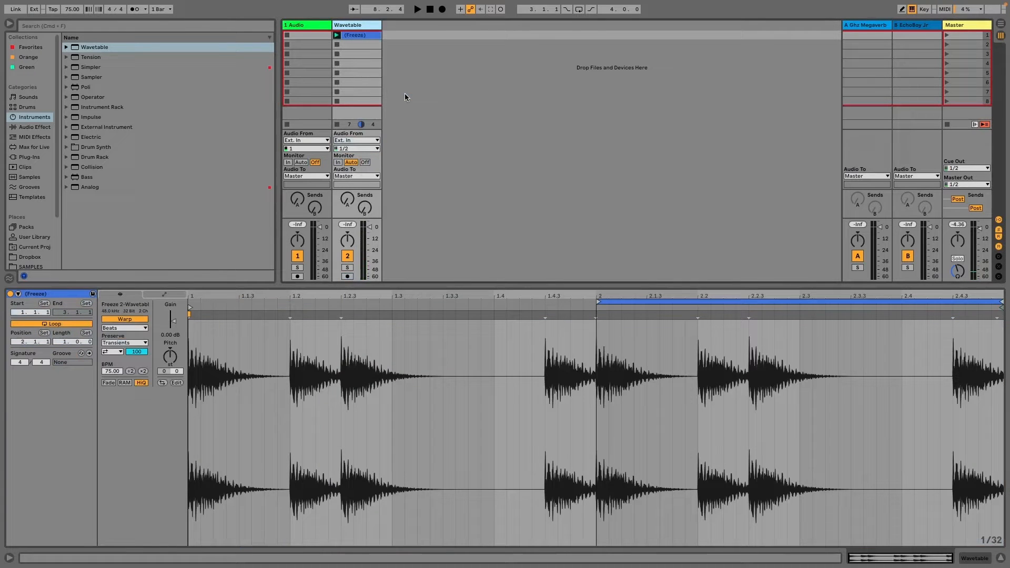
{"action": "left_click", "coordinate": [416, 9]}
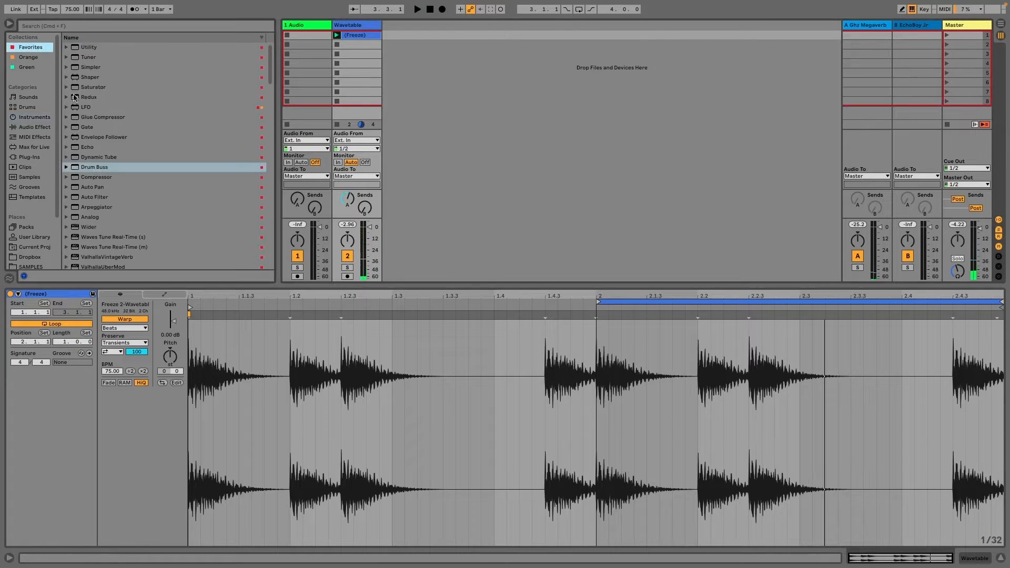
{"action": "left_click", "coordinate": [27, 108]}
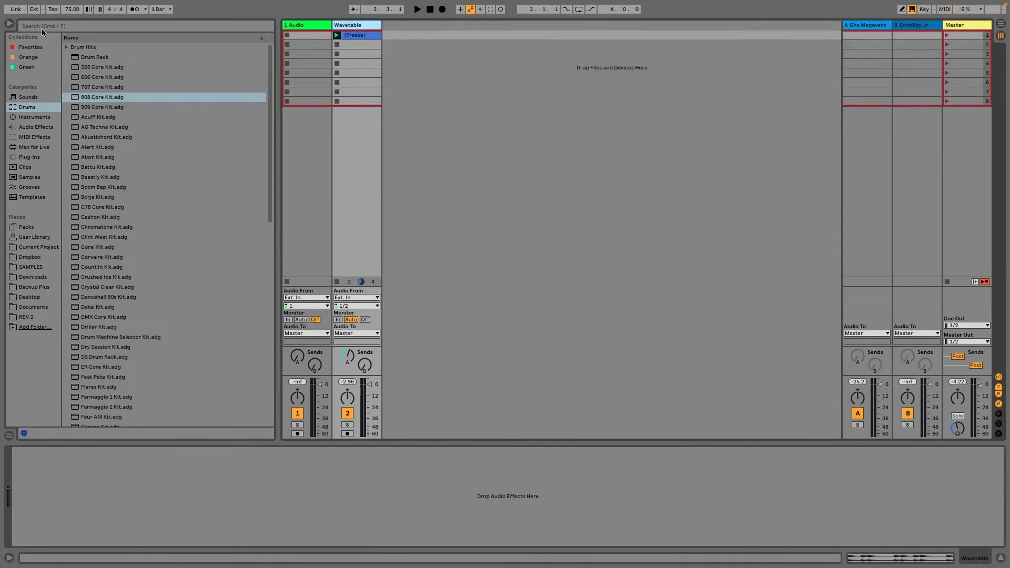
- Search the browser for 808 samples and drop Kick 808 1.aif onto a new audio track
{"action": "type", "text": "808"}
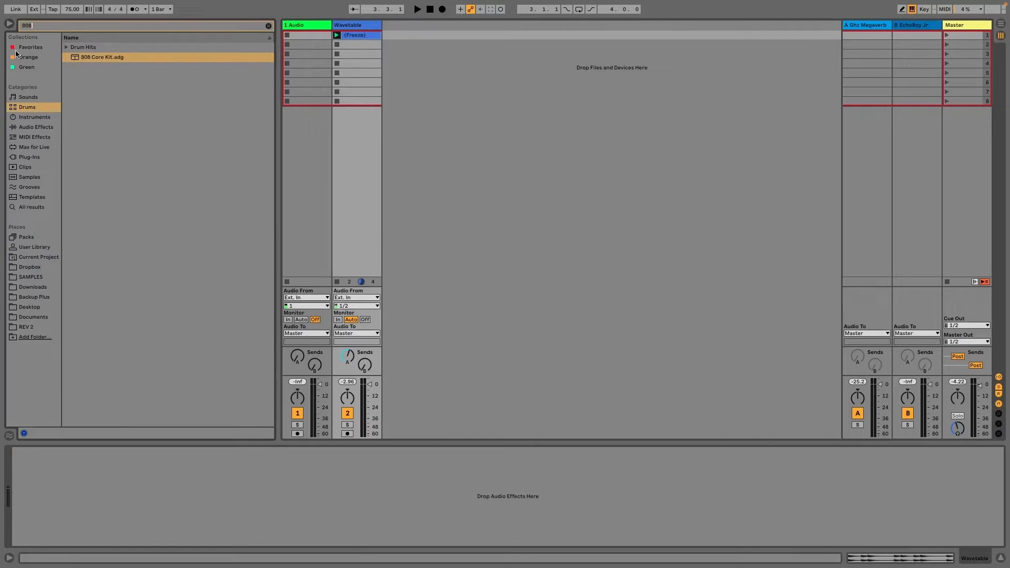
{"action": "left_click", "coordinate": [30, 177]}
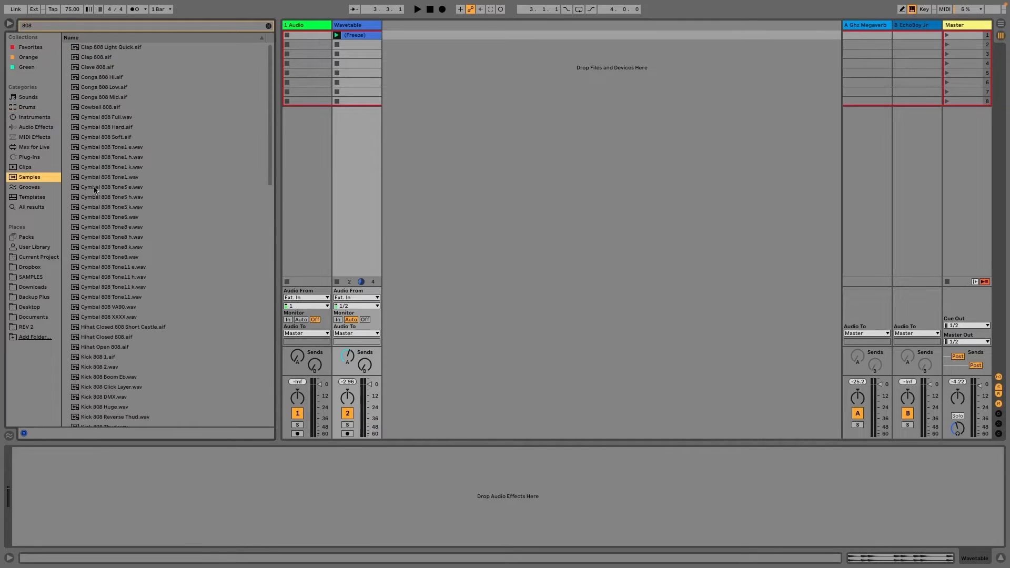
{"action": "scroll", "scroll_direction": "down", "scroll_amount": 3}
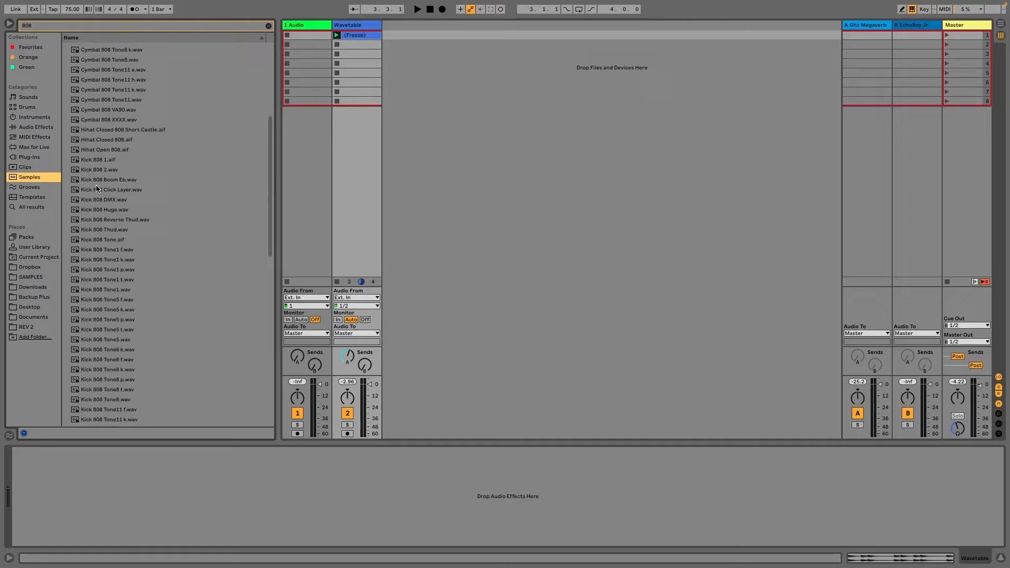
{"action": "left_click", "coordinate": [104, 156]}
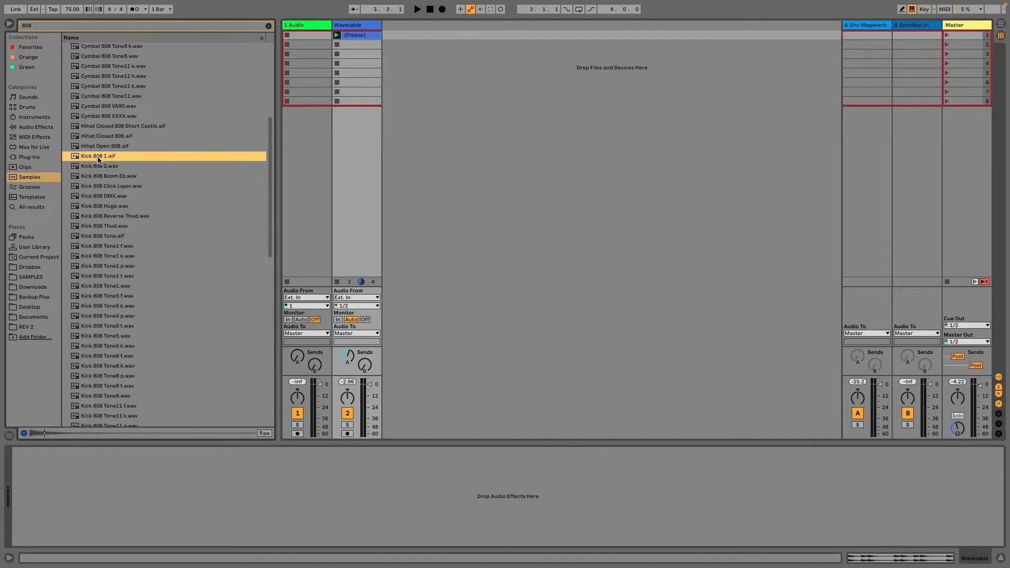
{"action": "left_click_drag", "start_coordinate": [98, 155], "coordinate": [400, 35]}
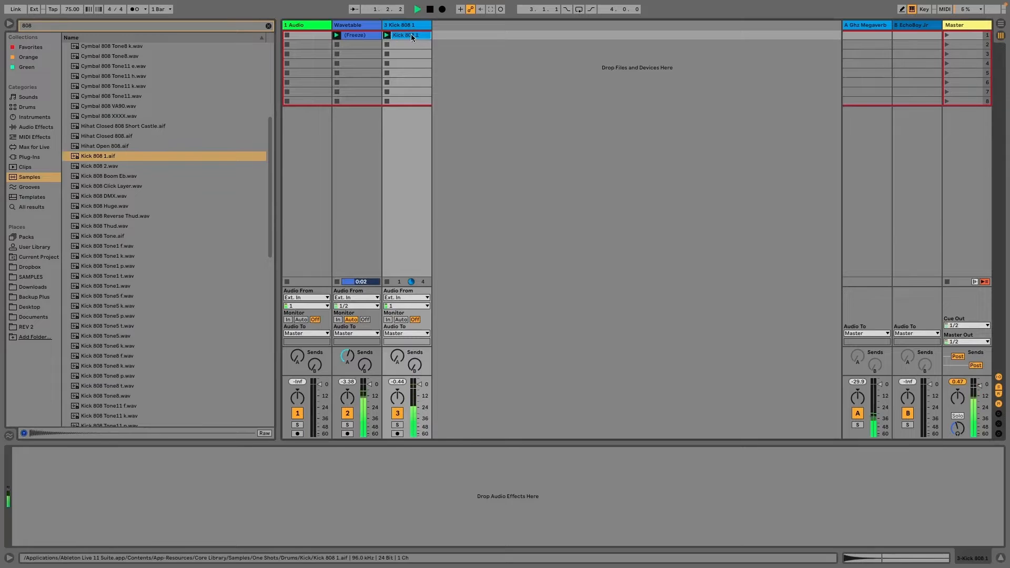
- View the kick clip's details and add another empty audio track
{"action": "double_click", "coordinate": [404, 34]}
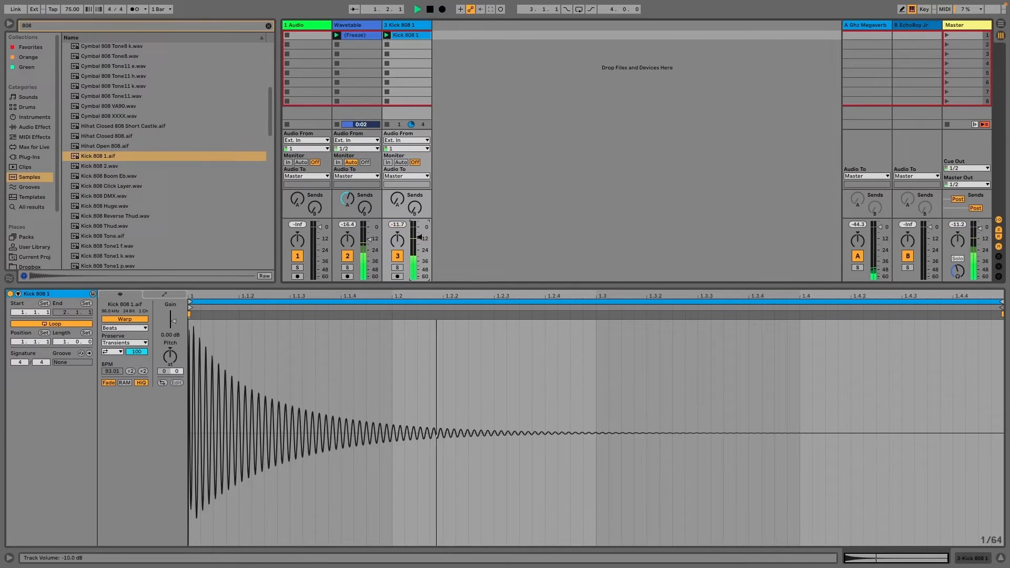
{"action": "left_click", "coordinate": [428, 9]}
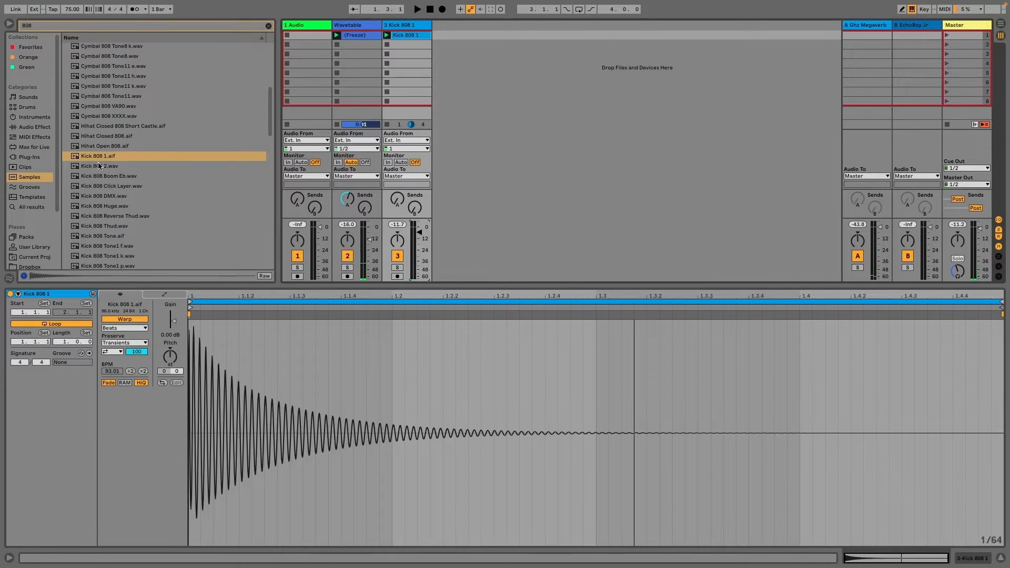
{"action": "scroll", "scroll_direction": "down", "scroll_amount": 3}
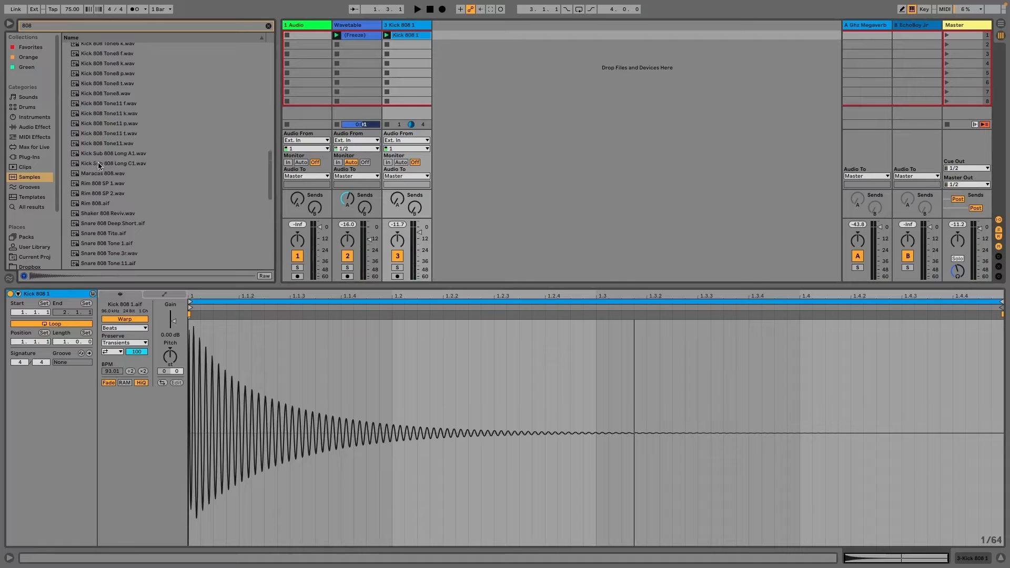
{"action": "scroll", "scroll_direction": "down", "scroll_amount": 3}
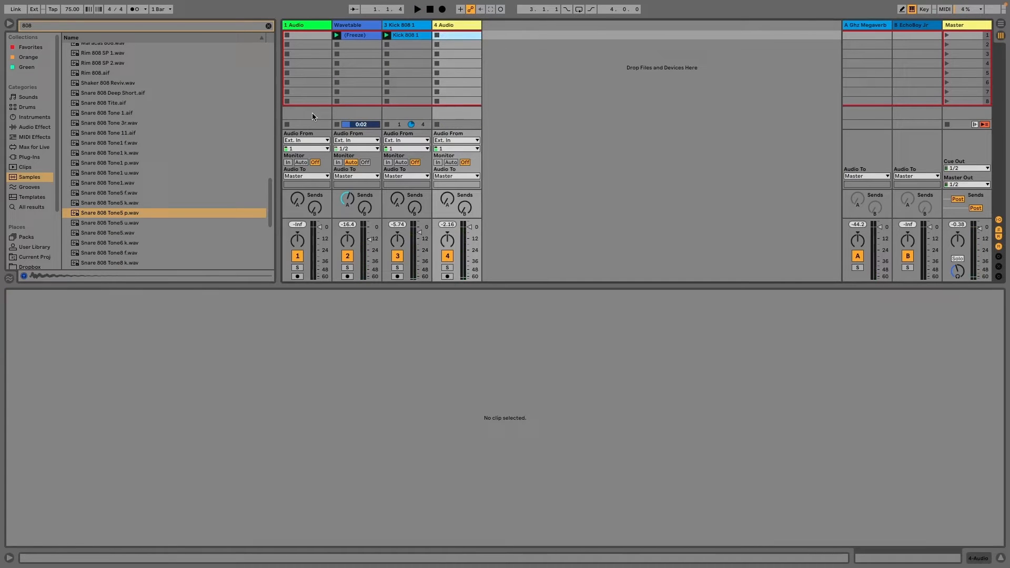
- Add the Snare 808 track, solo the frozen Wavetable track and show the kick clip's waveform
{"action": "left_click", "coordinate": [107, 182]}
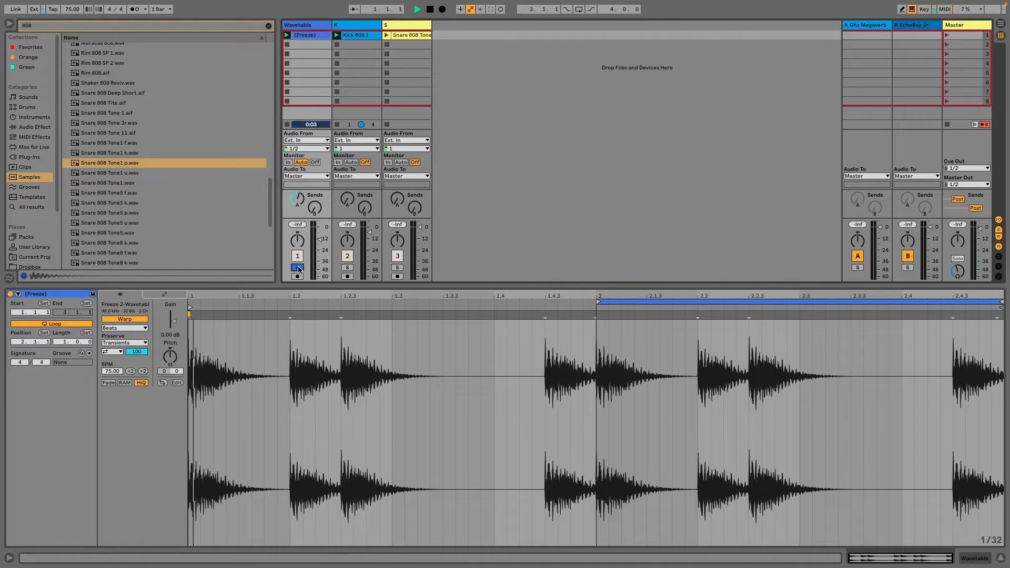
{"action": "left_click", "coordinate": [417, 10]}
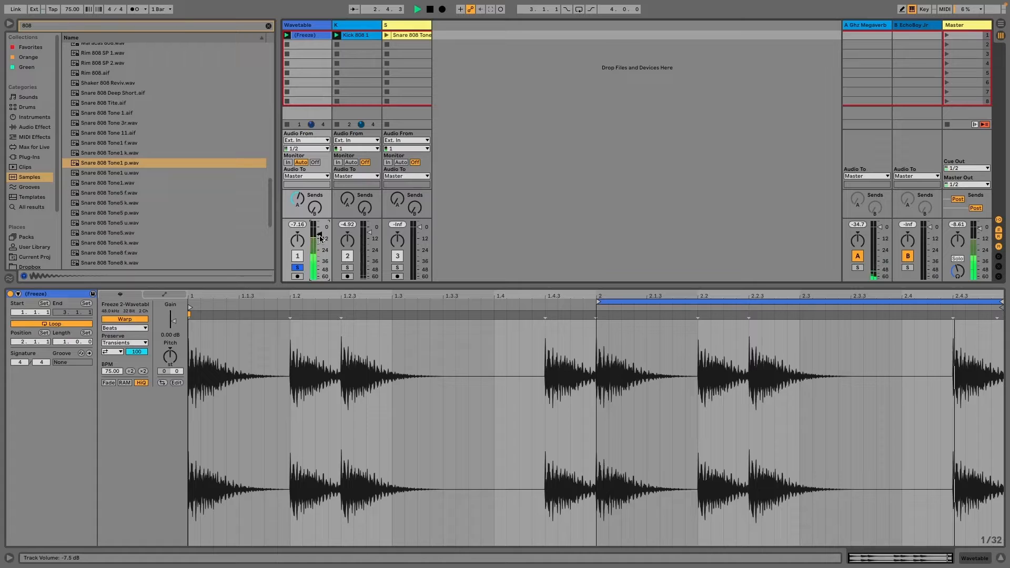
{"action": "left_click", "coordinate": [354, 35]}
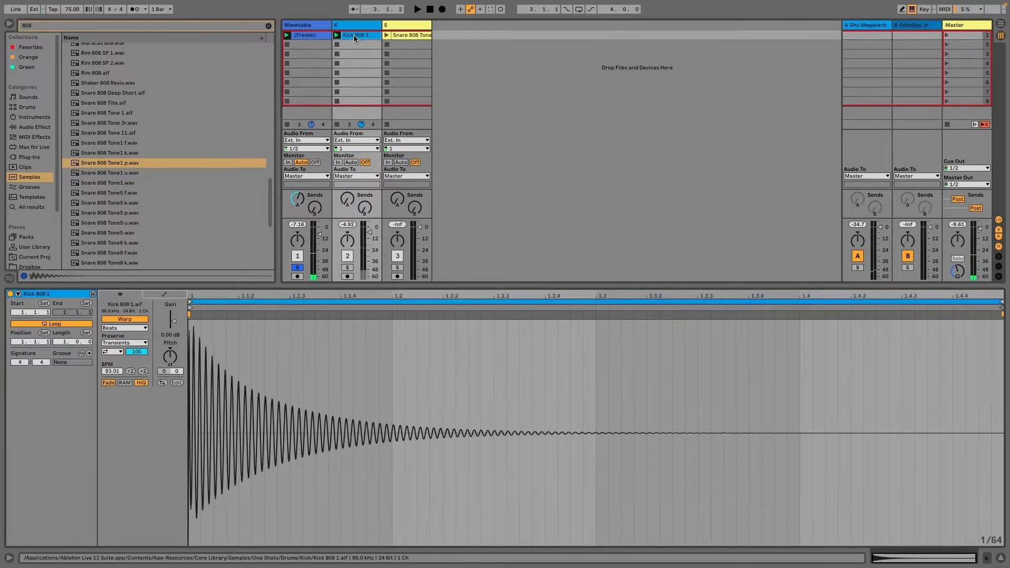
- Find the Tuner device, untag it from Favorites and list the Favorites collection
{"action": "key", "text": "backspace"}
{"action": "type", "text": "tuner"}
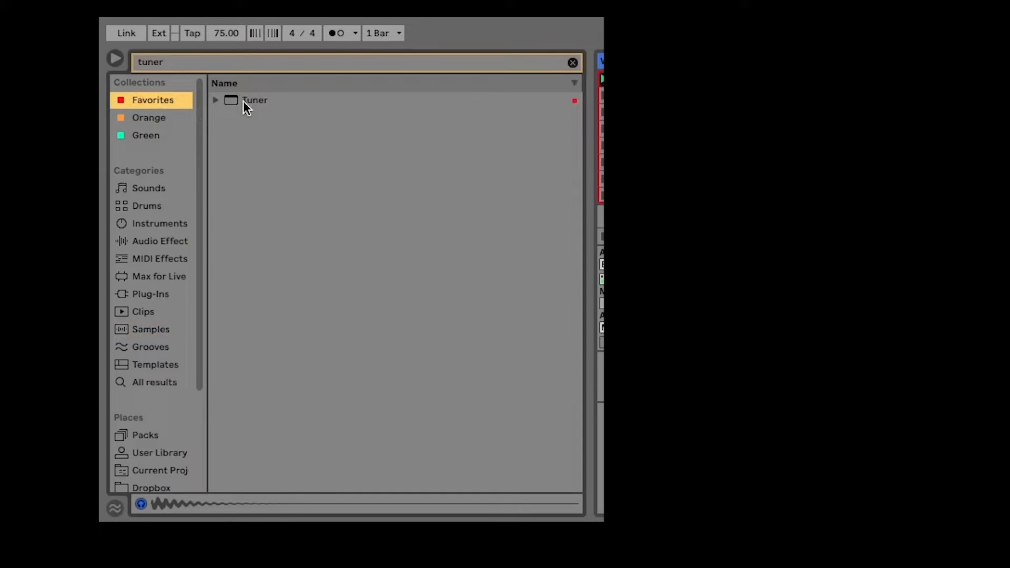
{"action": "right_click", "coordinate": [254, 100]}
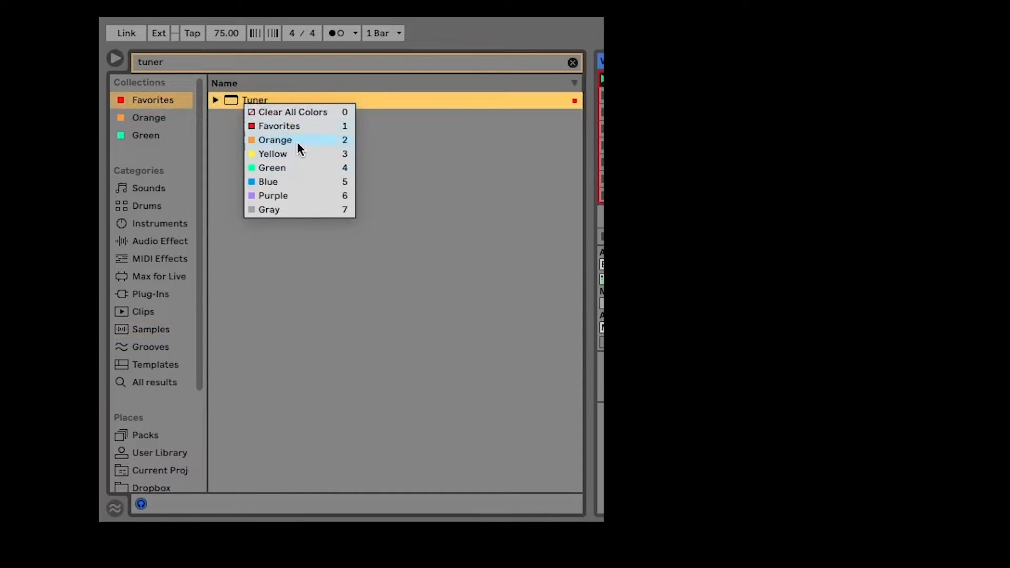
{"action": "mouse_move", "coordinate": [279, 125]}
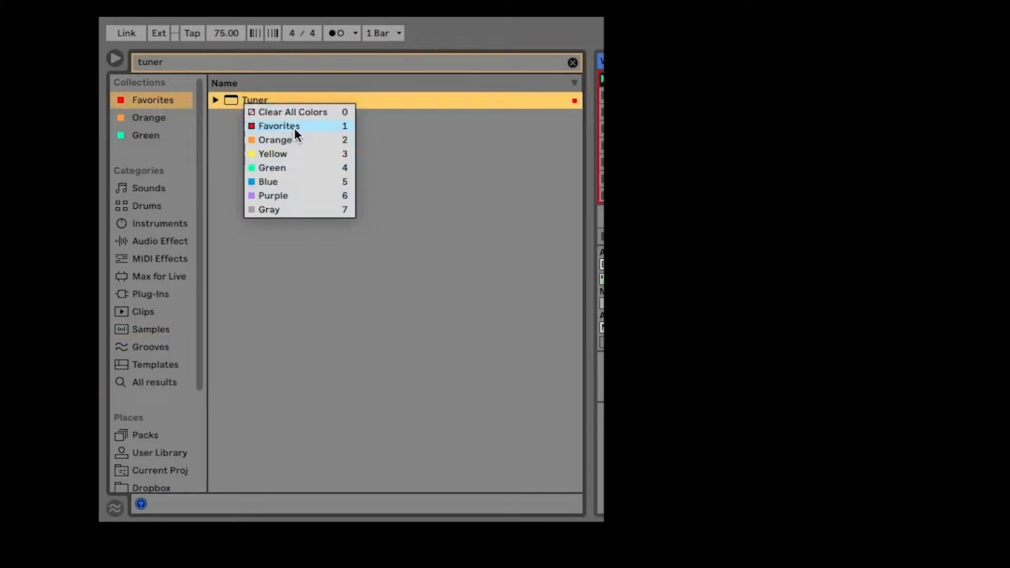
{"action": "left_click", "coordinate": [277, 125]}
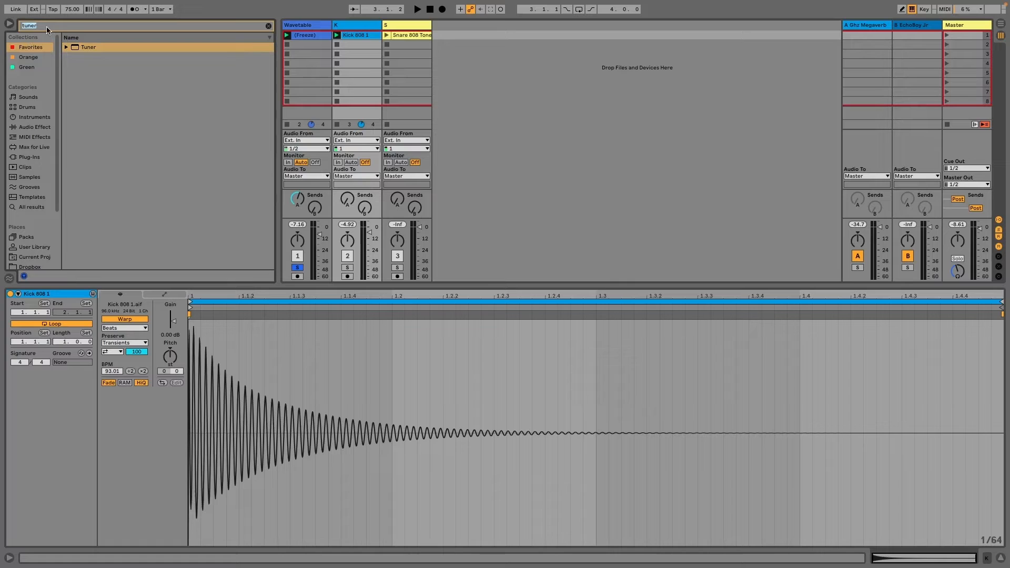
{"action": "left_click", "coordinate": [31, 46]}
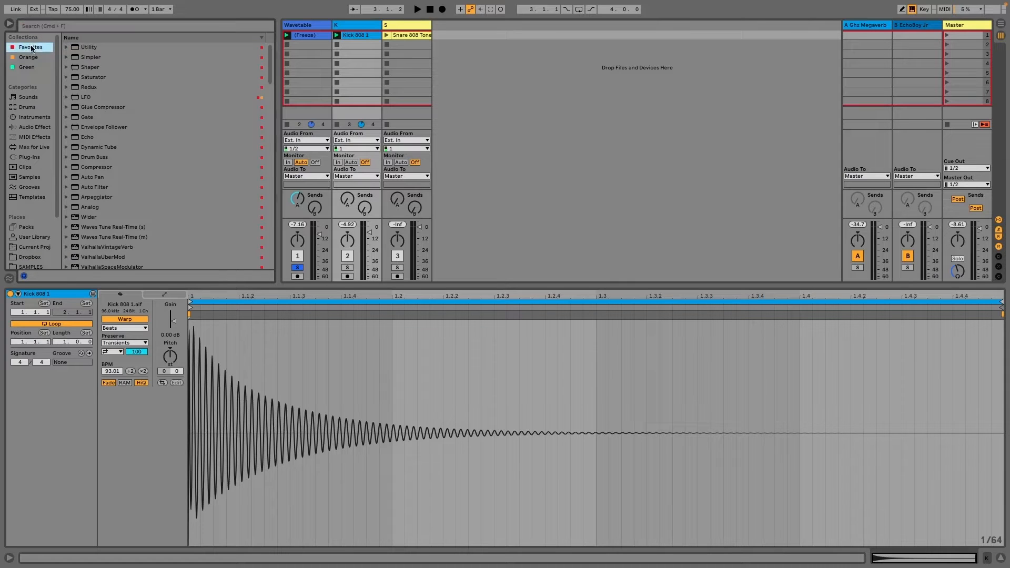
- Put a Tuner on track K and solo the kick, reading F♯ +42.7 cents
{"action": "type", "text": "tun"}
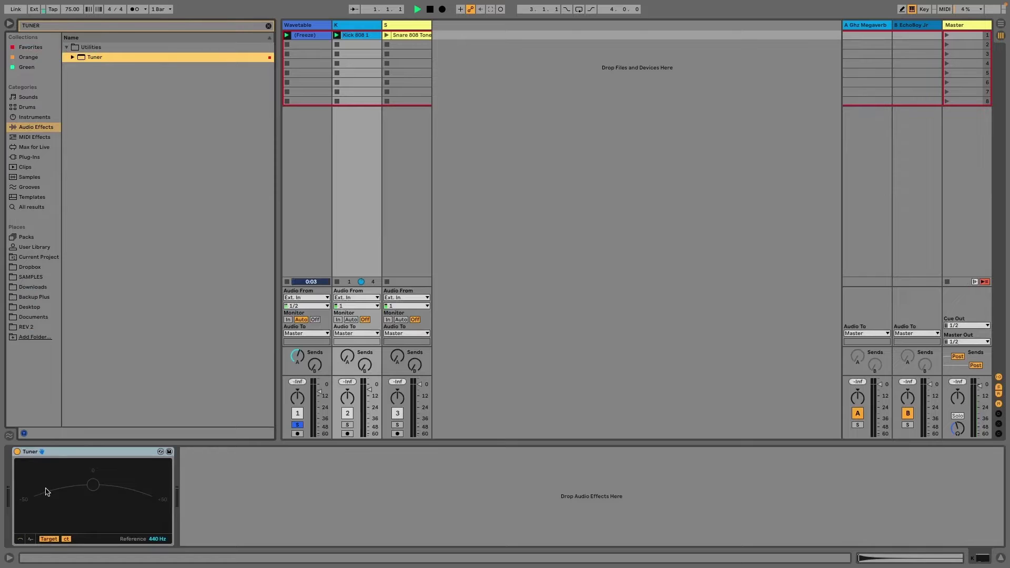
{"action": "left_click", "coordinate": [416, 9]}
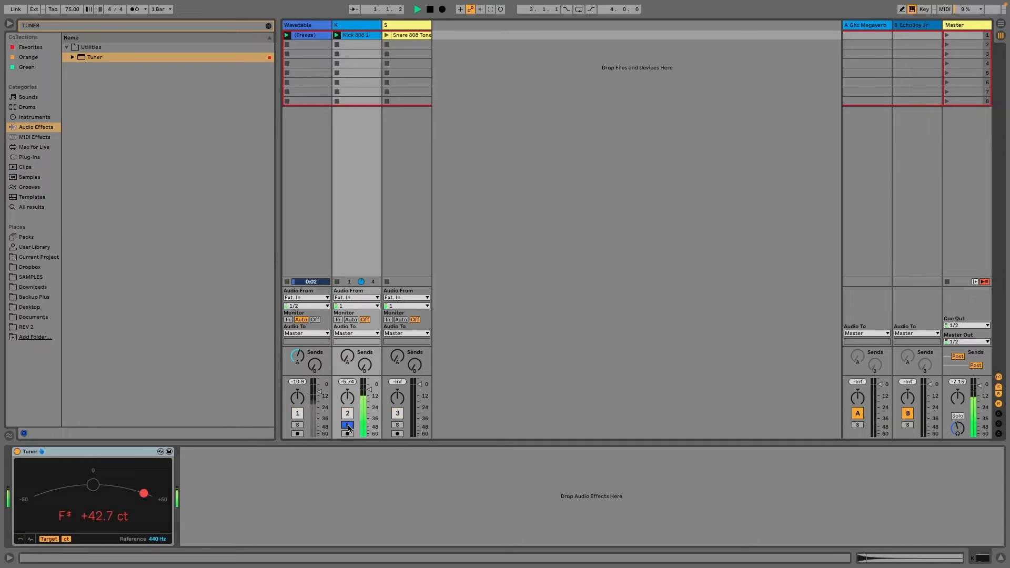
{"action": "left_click", "coordinate": [417, 9]}
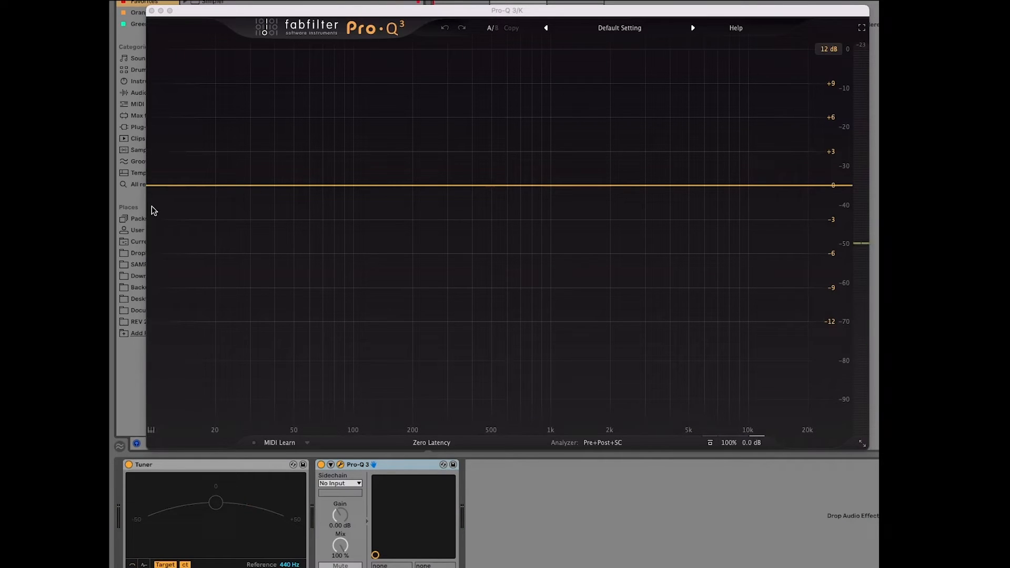
{"action": "mouse_move", "coordinate": [564, 214]}
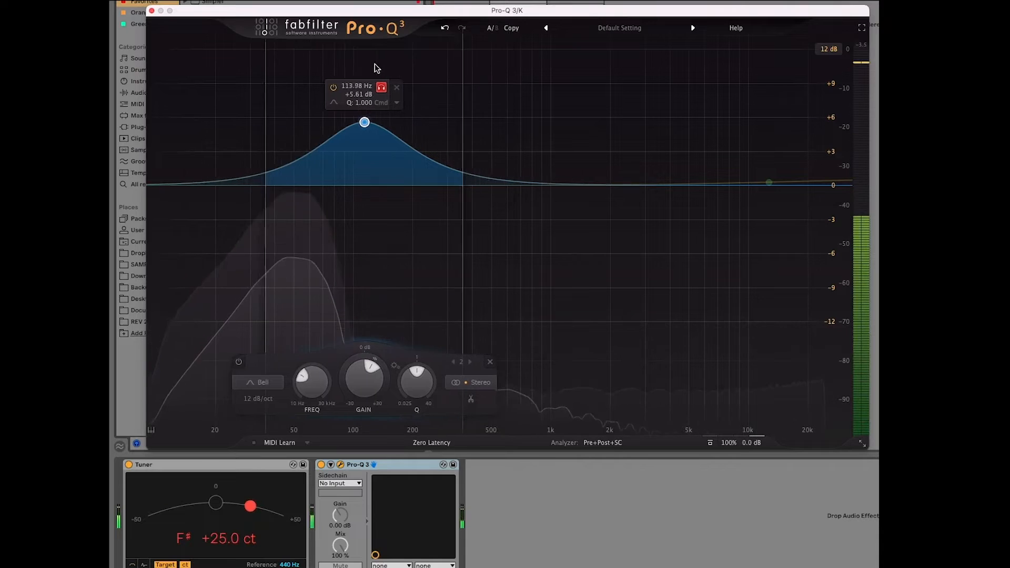
- Sweep the boosted Pro-Q 3 band down from about 114 Hz to about 15 Hz hunting the kick's fundamental
{"action": "left_click_drag", "start_coordinate": [364, 122], "coordinate": [296, 122]}
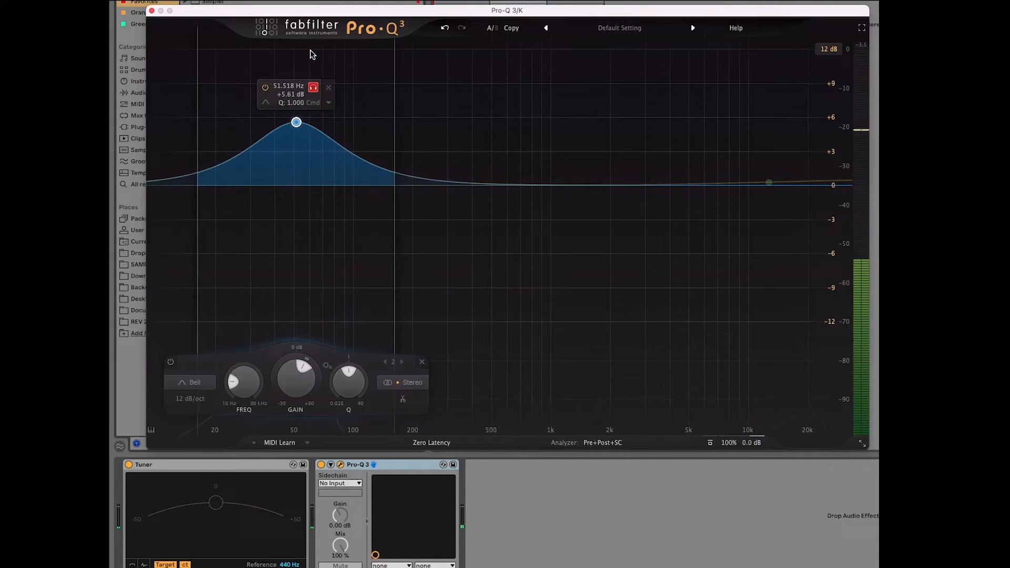
{"action": "left_click_drag", "start_coordinate": [296, 122], "coordinate": [161, 122]}
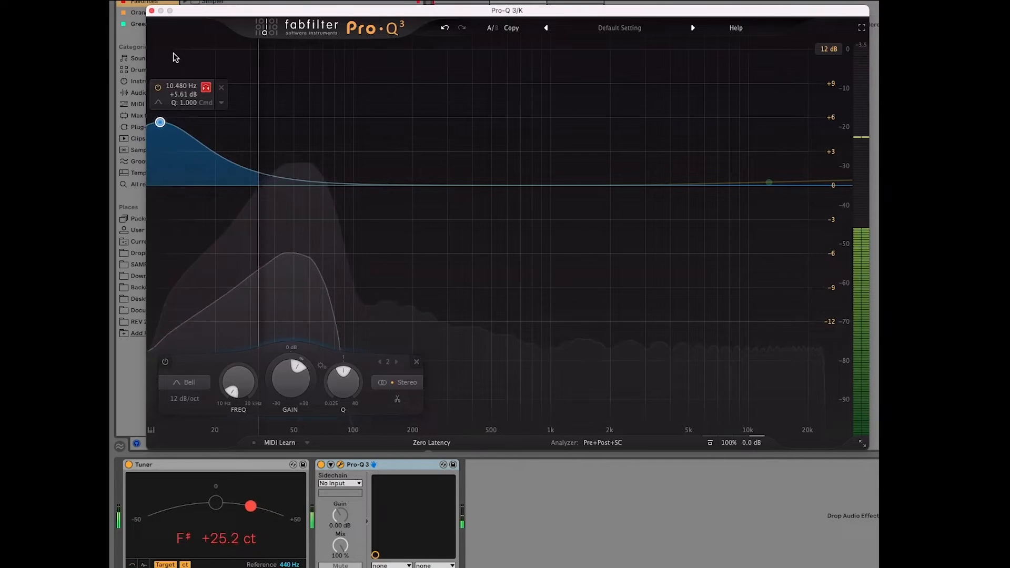
{"action": "left_click_drag", "start_coordinate": [160, 122], "coordinate": [165, 122]}
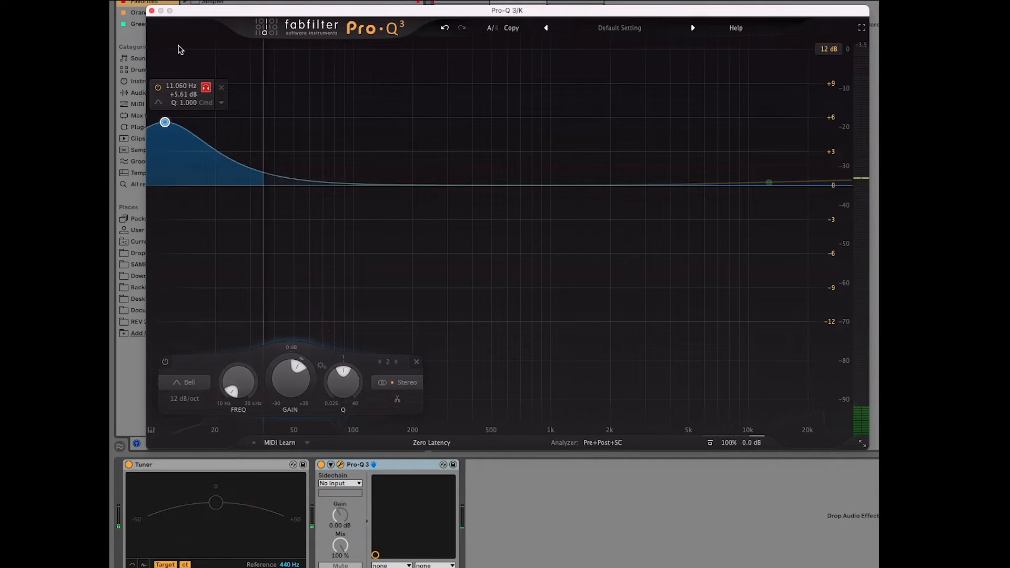
{"action": "left_click_drag", "start_coordinate": [165, 122], "coordinate": [189, 122]}
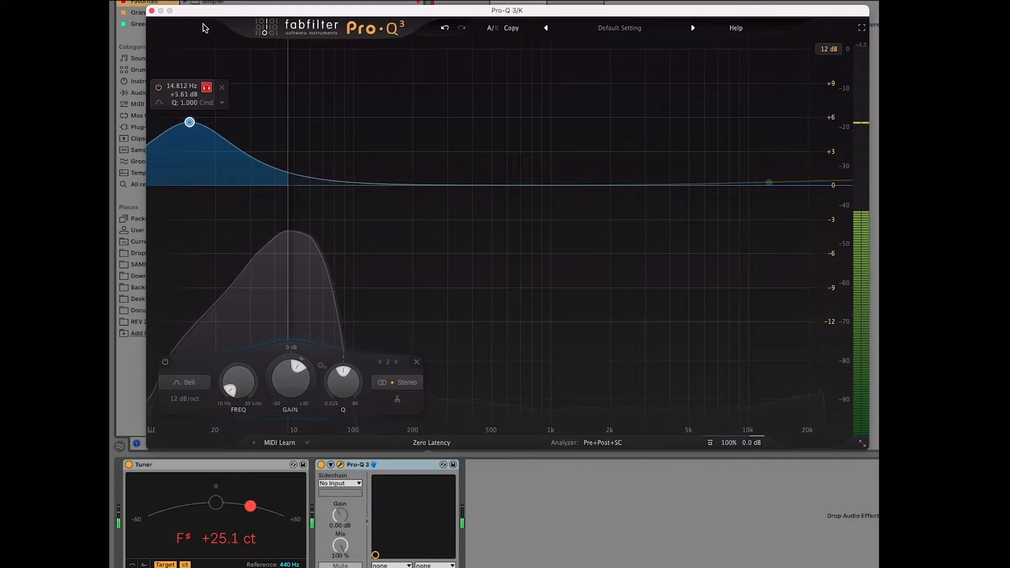
{"action": "left_click_drag", "start_coordinate": [189, 122], "coordinate": [409, 123]}
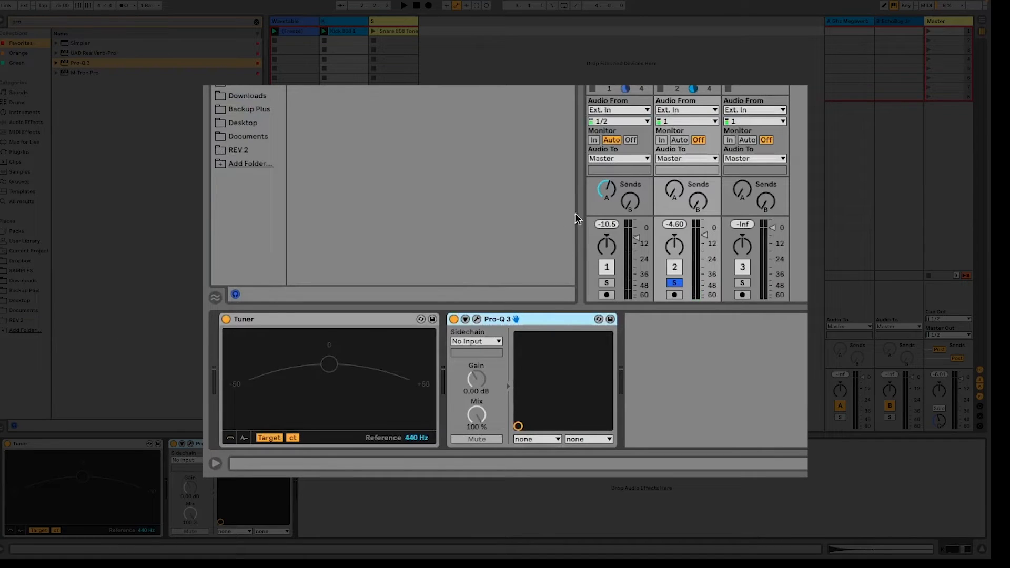
{"action": "mouse_move", "coordinate": [586, 190]}
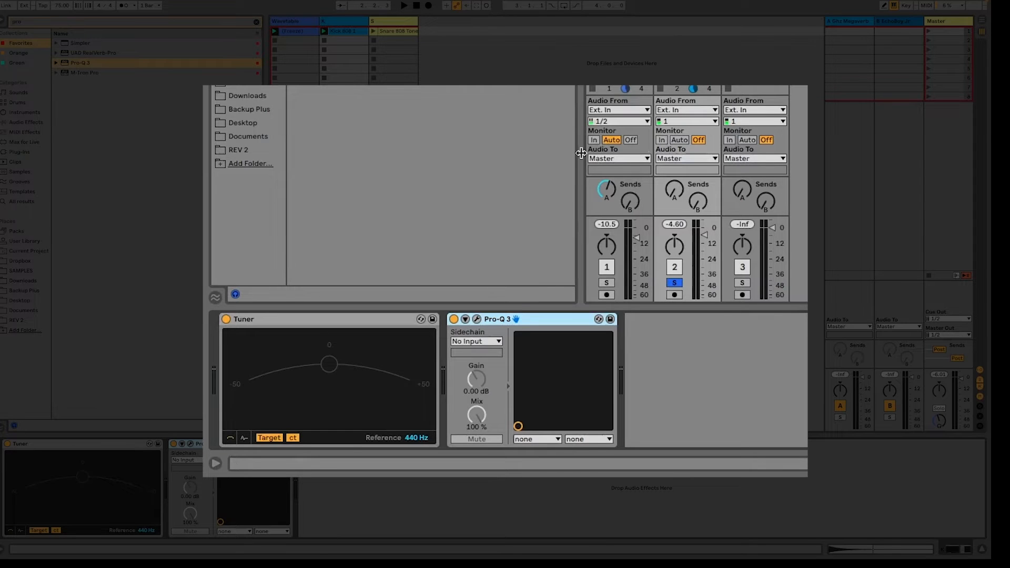
- Play the soloed kick and bring up the Kick 808 1 clip's sample settings
{"action": "left_click", "coordinate": [404, 5]}
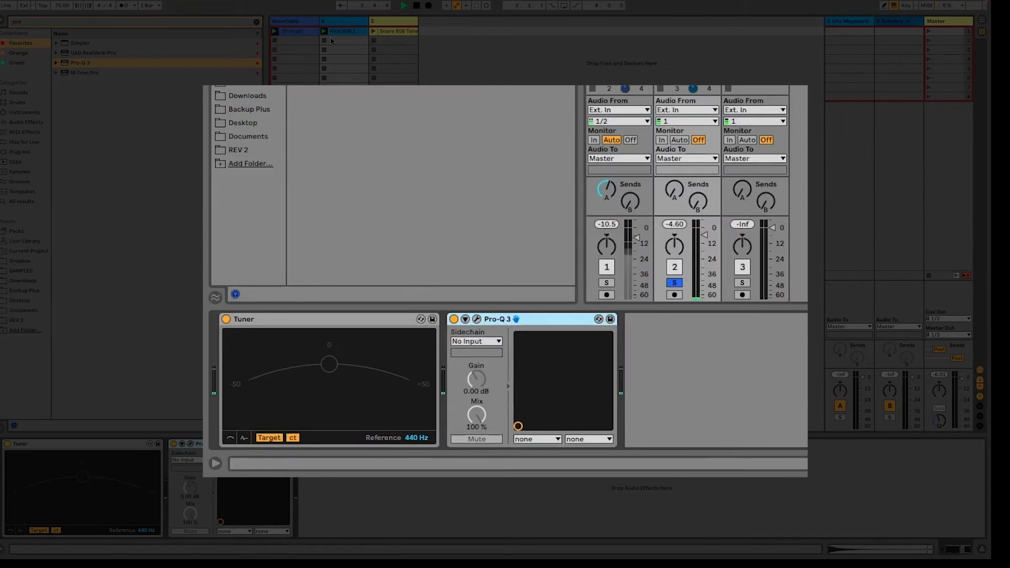
{"action": "left_click", "coordinate": [343, 30]}
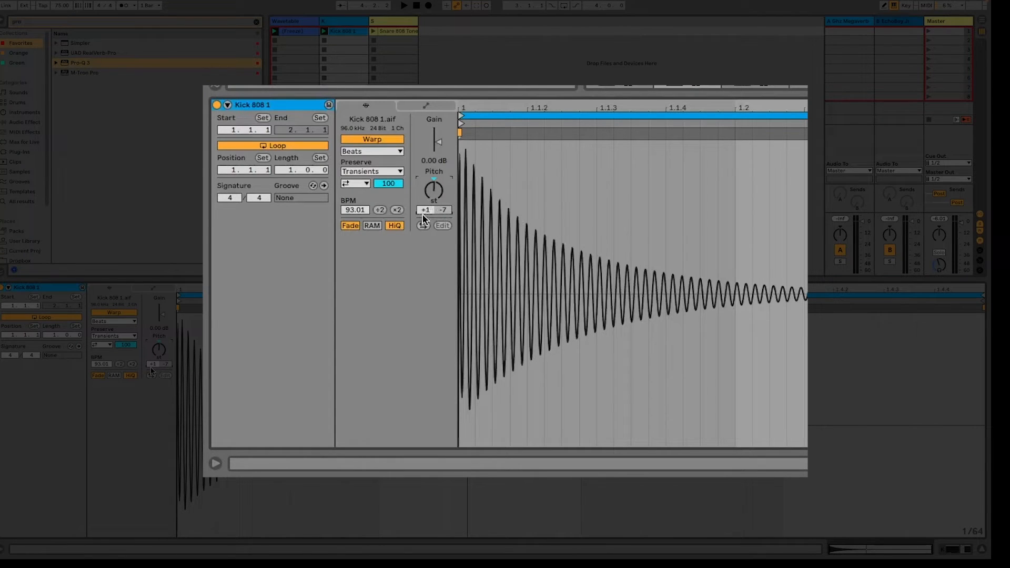
{"action": "mouse_move", "coordinate": [431, 191]}
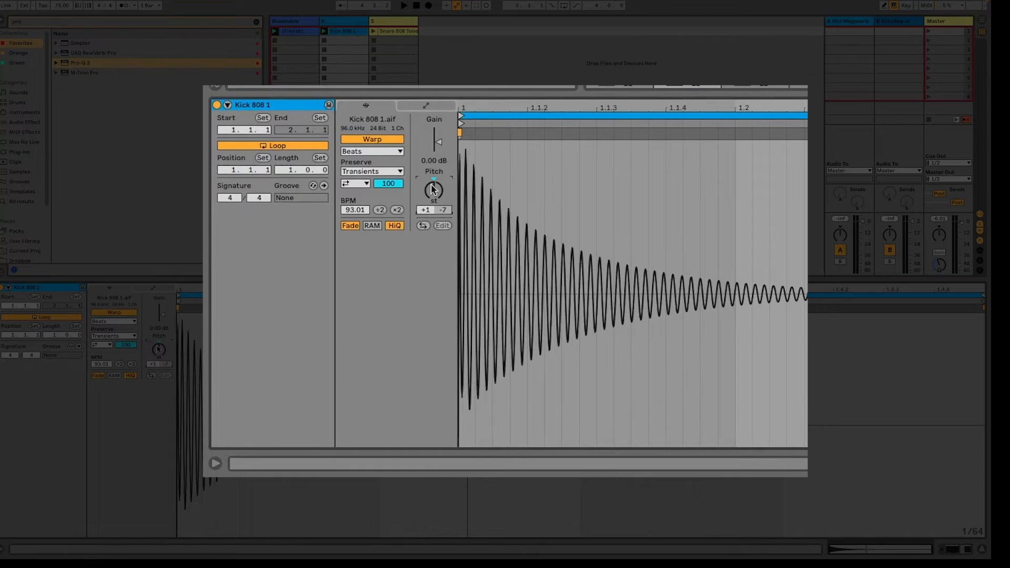
{"action": "mouse_move", "coordinate": [436, 198]}
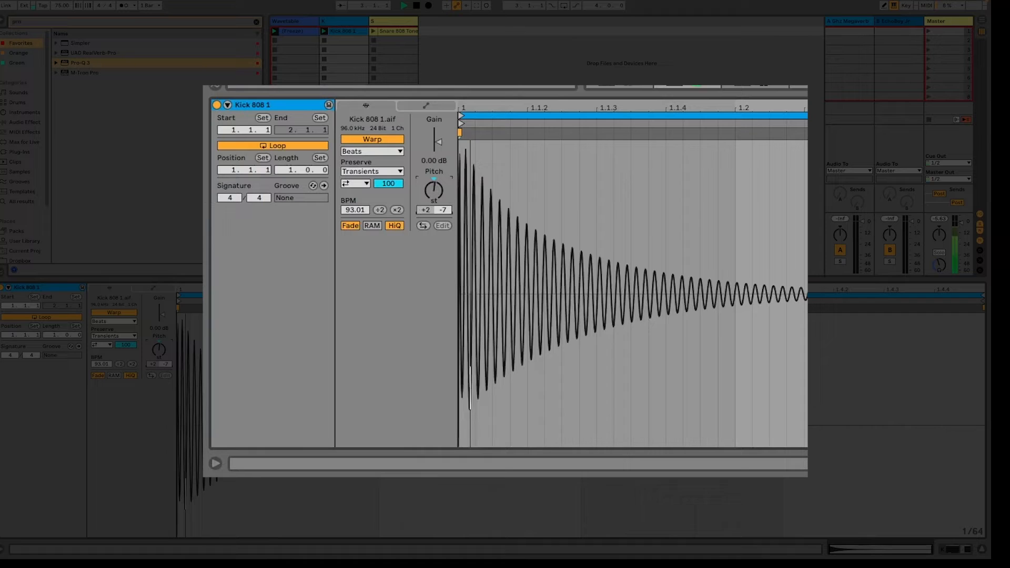
- Set the kick clip's transpose back to +1 semitone and replay it from the start
{"action": "left_click", "coordinate": [424, 210]}
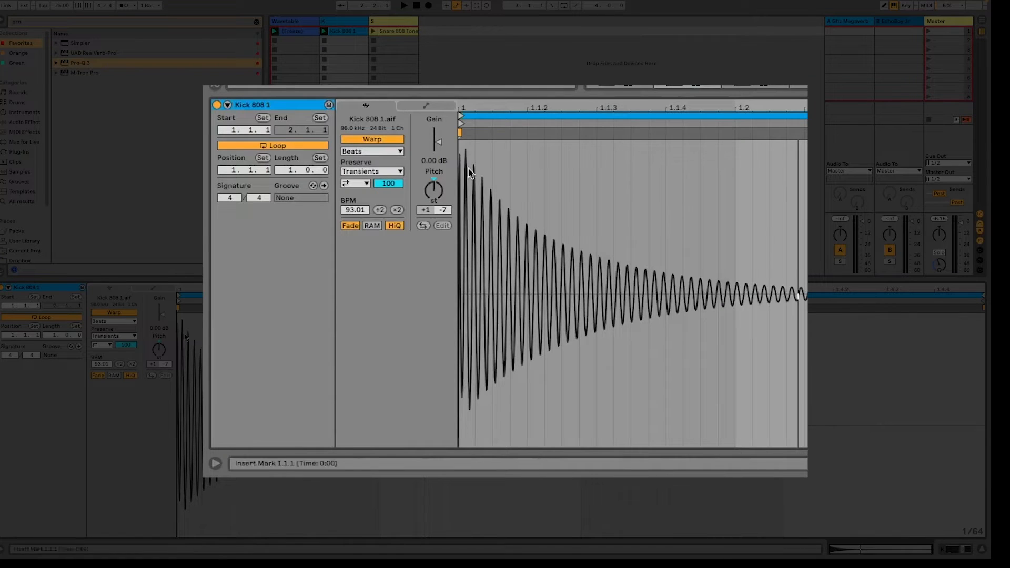
{"action": "left_click", "coordinate": [443, 211]}
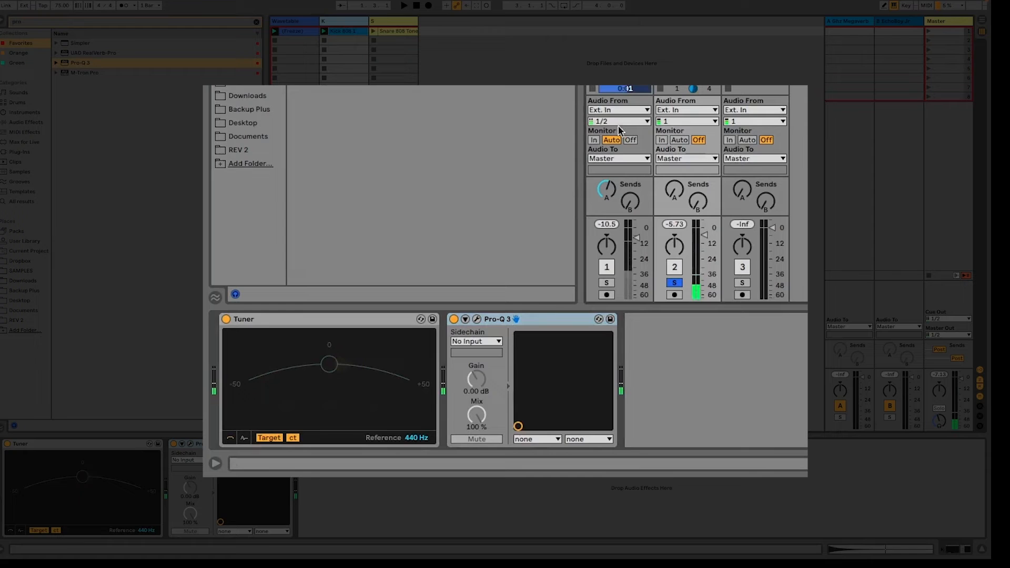
- Detune the kick -18 cents near G, add a Pro-Q 3 high-cut band, and drop a Saturator after it
{"action": "left_click", "coordinate": [404, 5]}
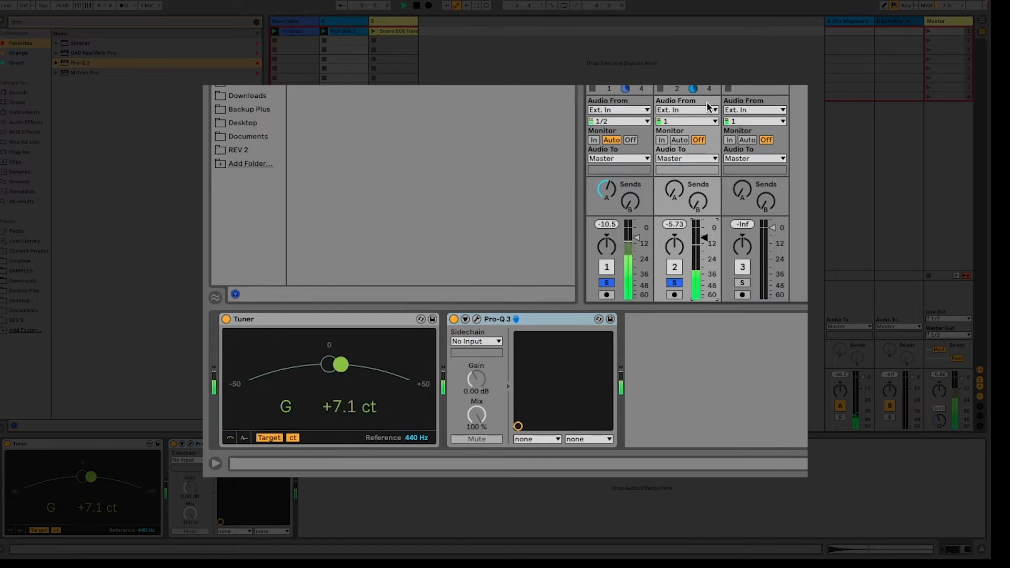
{"action": "left_click", "coordinate": [340, 31]}
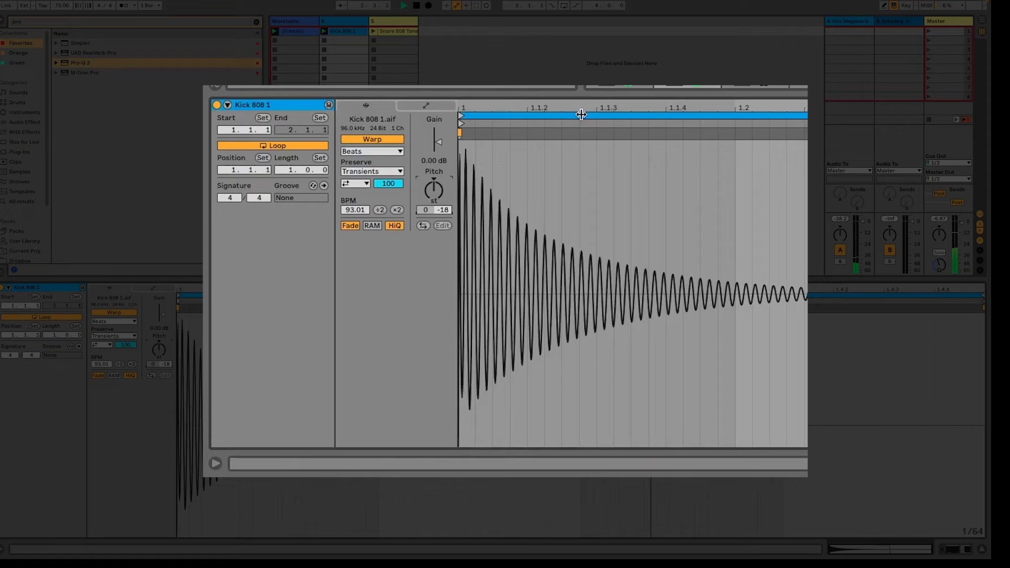
{"action": "left_click_drag", "start_coordinate": [433, 191], "coordinate": [432, 185]}
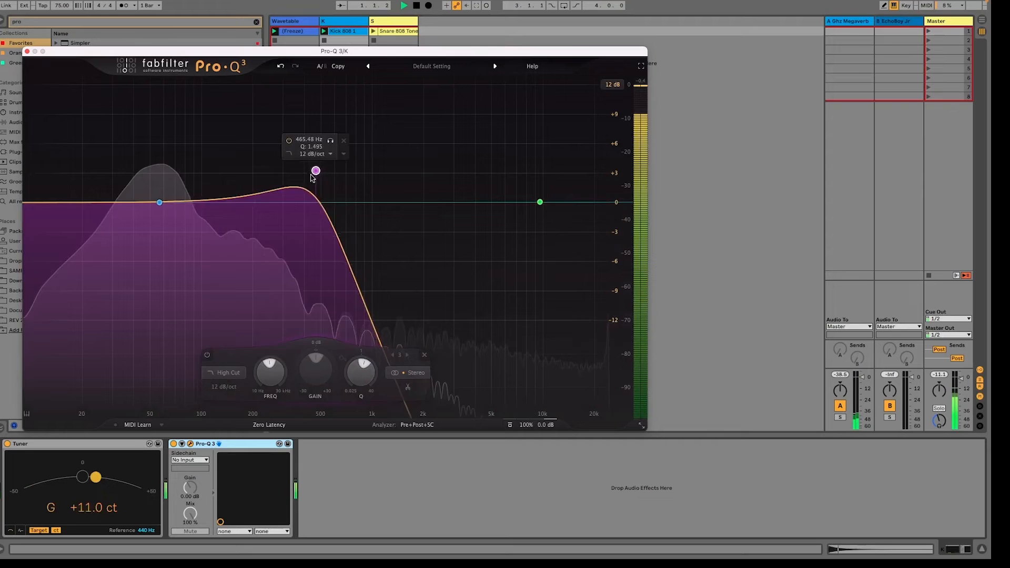
{"action": "left_click", "coordinate": [640, 65]}
{"action": "type", "text": "satura"}
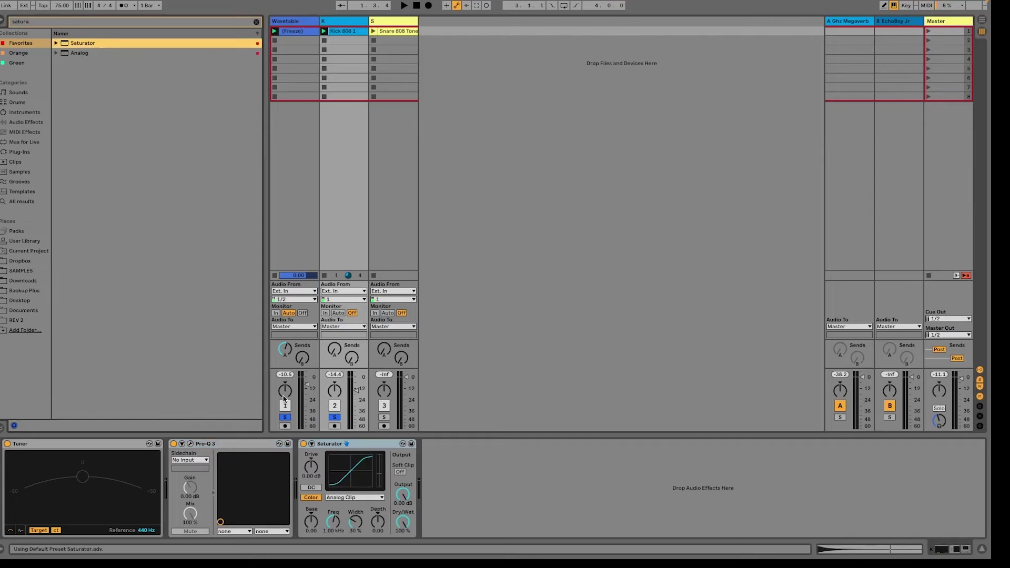
- Raise the kick Saturator's drive to about 13 dB
{"action": "left_click", "coordinate": [403, 5]}
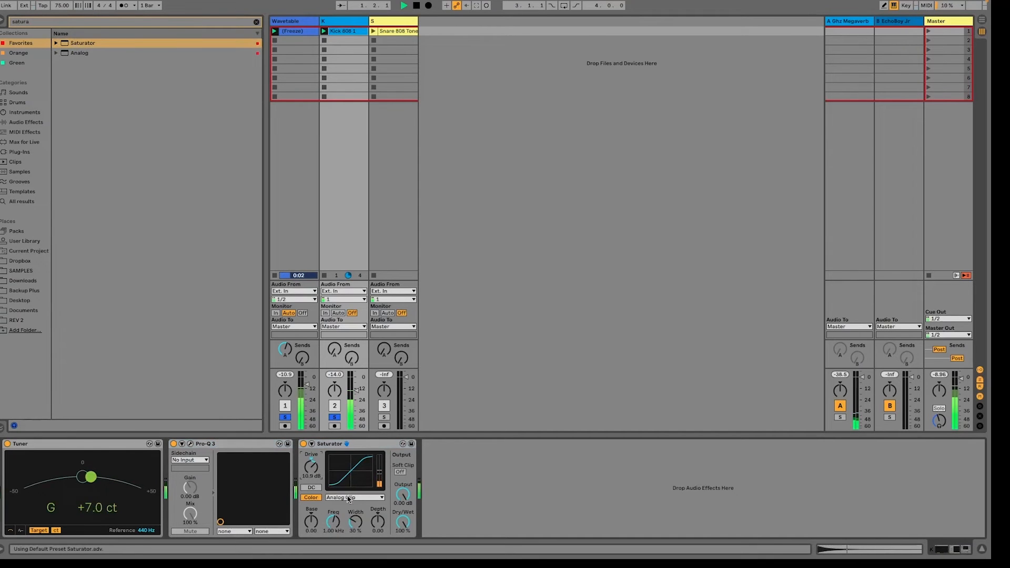
{"action": "left_click", "coordinate": [415, 5]}
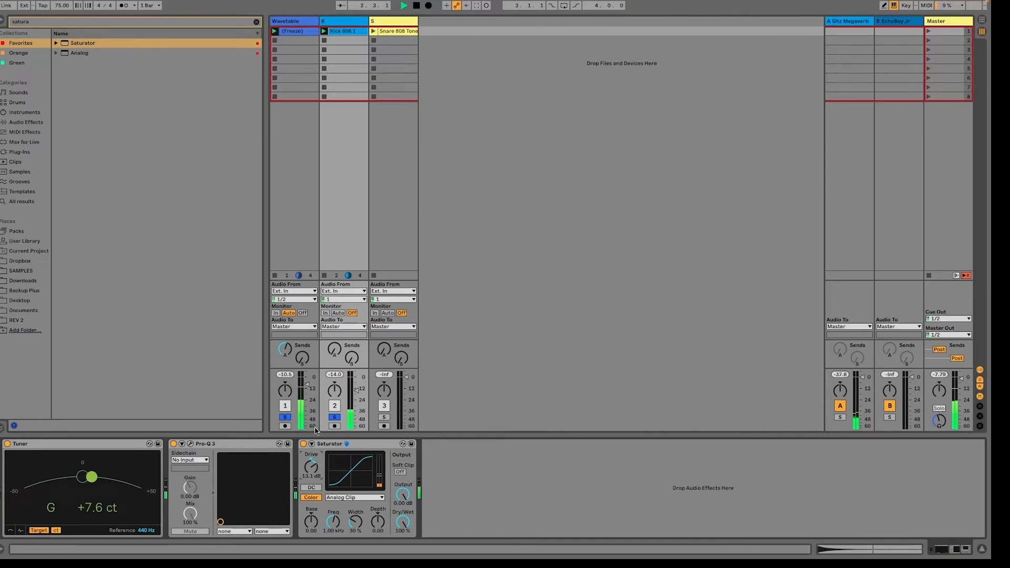
- Set the Kick 808 1 clip to +18 semitones, detune 0, with Warp switched off
{"action": "double_click", "coordinate": [342, 30]}
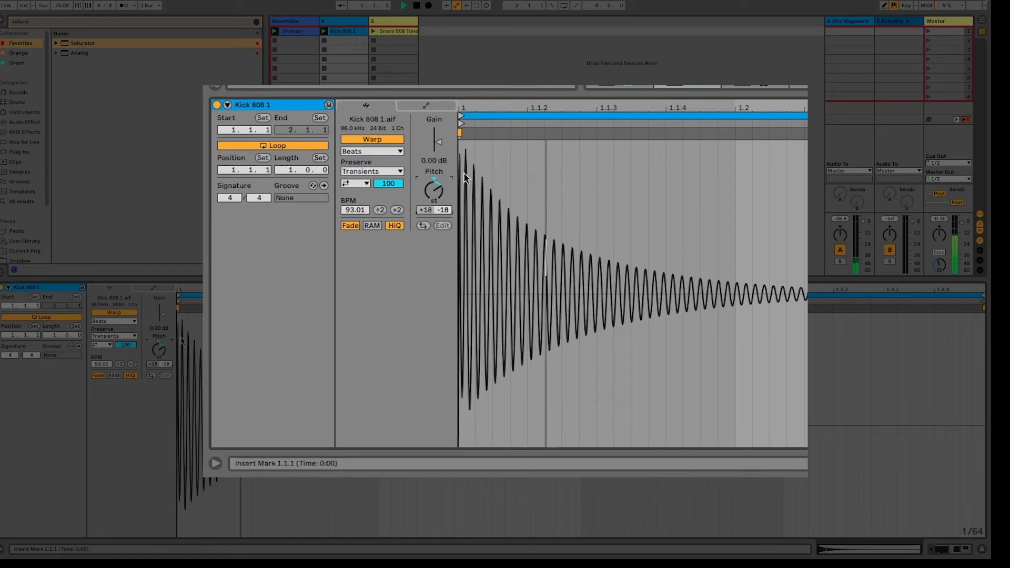
{"action": "left_click", "coordinate": [339, 21]}
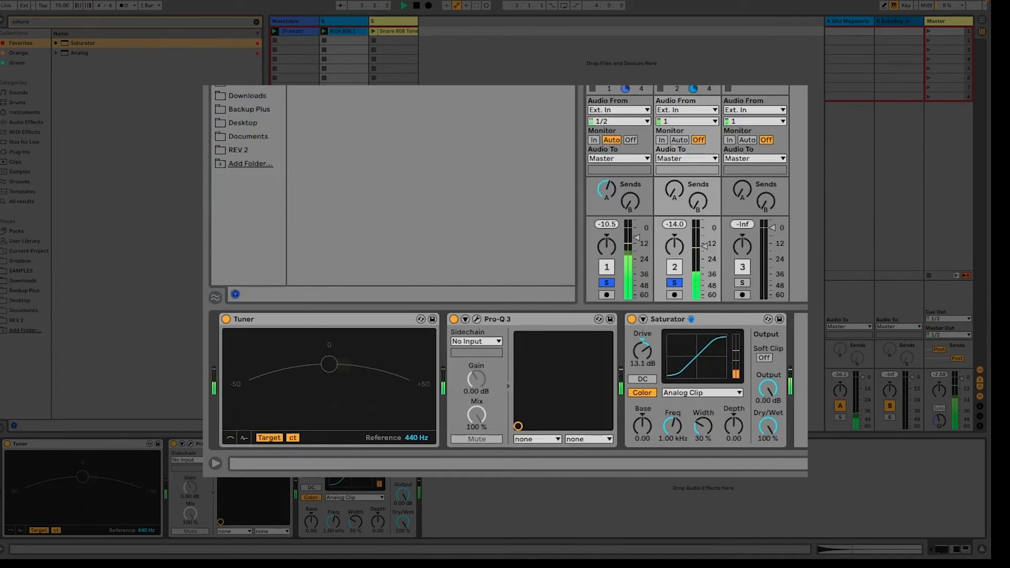
{"action": "left_click", "coordinate": [341, 31]}
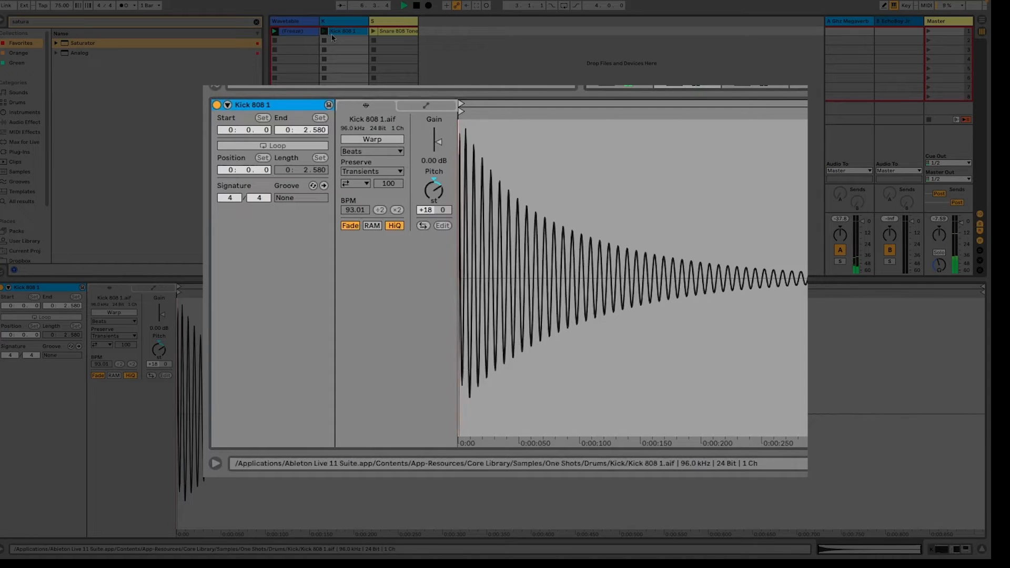
{"action": "left_click", "coordinate": [324, 31]}
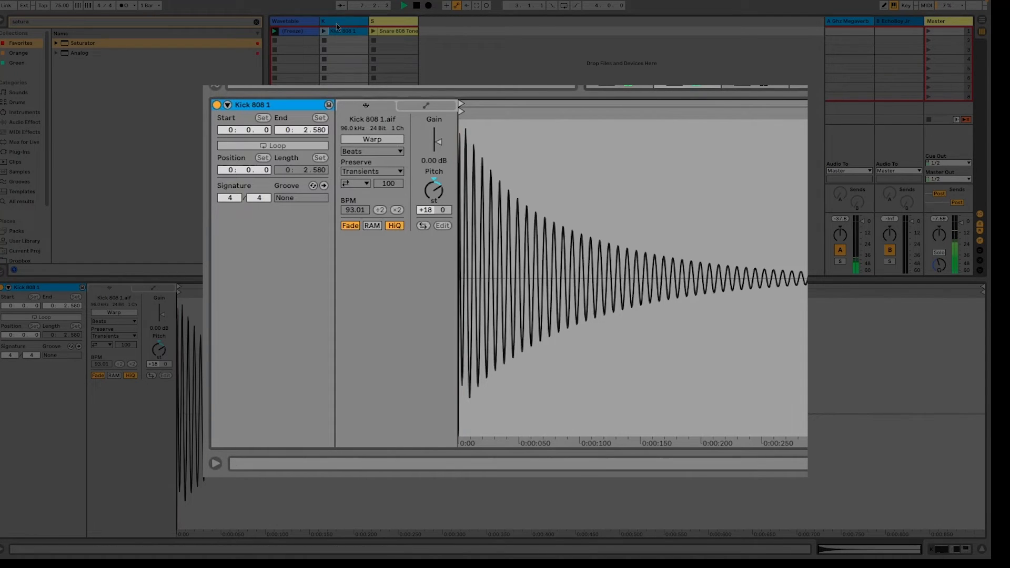
- Freeze and flatten the kick track into a rendered Kick 808 1 audio clip, confirming the stop-audio prompt
{"action": "right_click", "coordinate": [345, 31]}
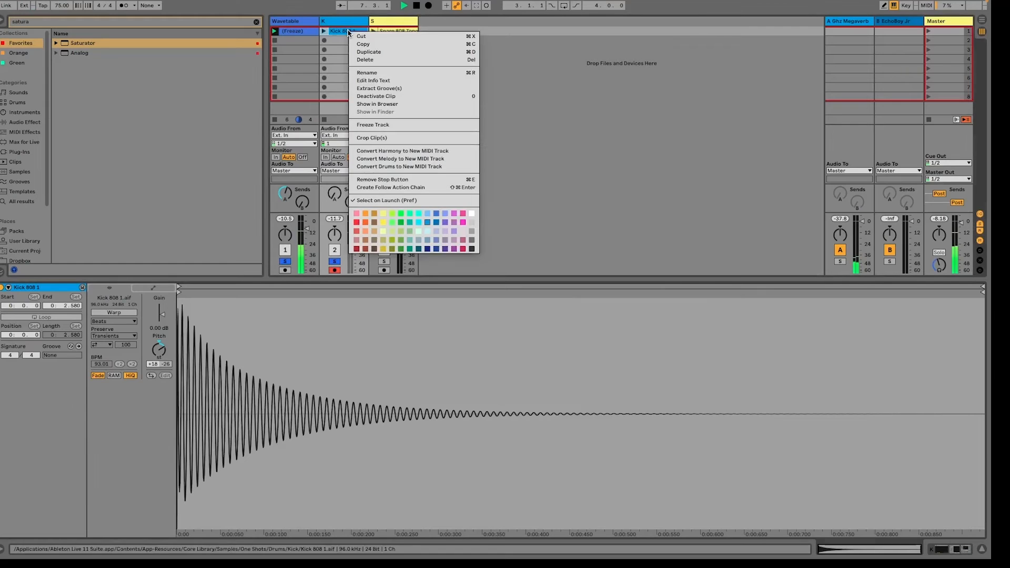
{"action": "left_click", "coordinate": [373, 124]}
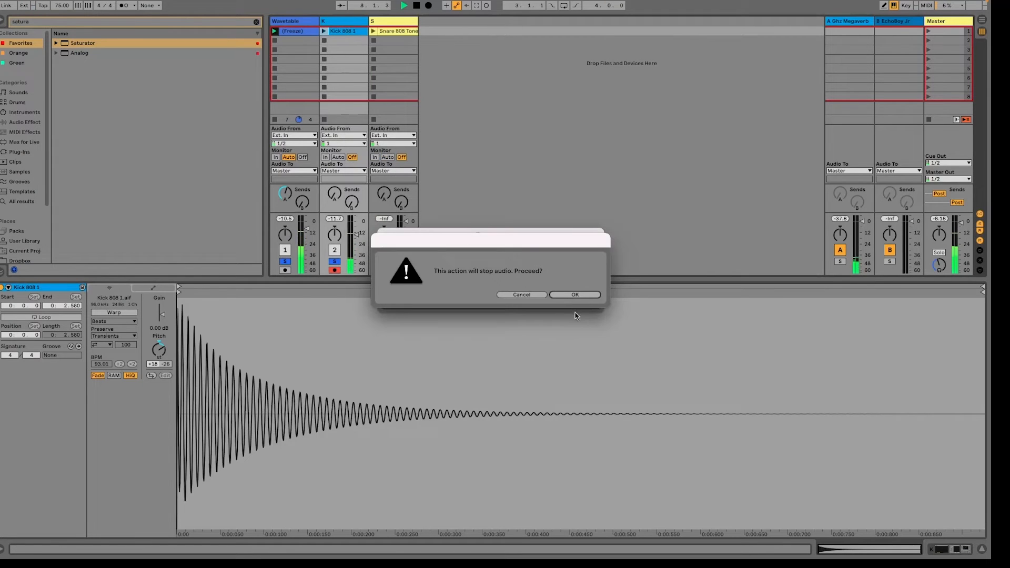
{"action": "left_click", "coordinate": [573, 294]}
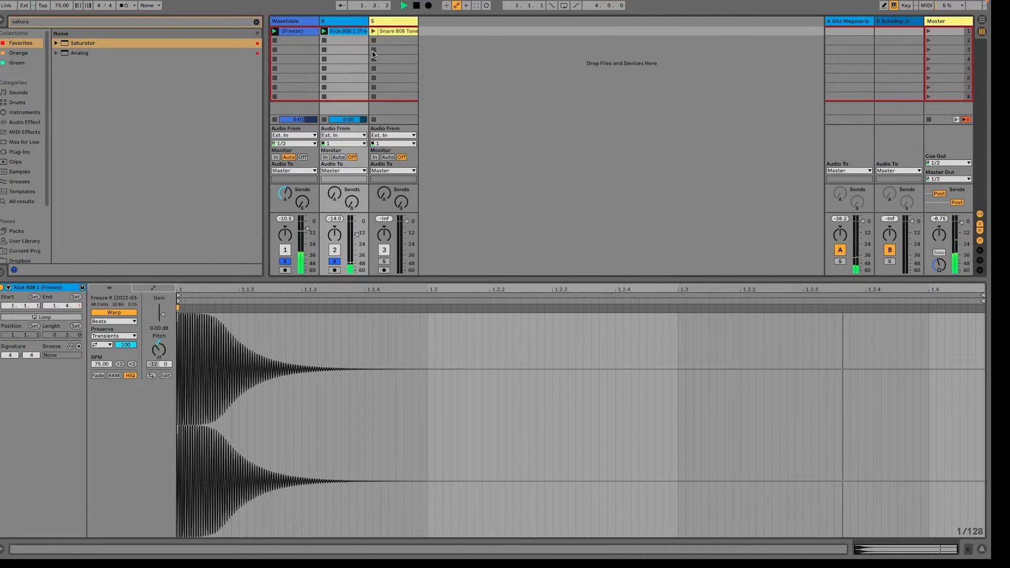
- Launch the Snare 808 clip to audition it
{"action": "left_click", "coordinate": [402, 6]}
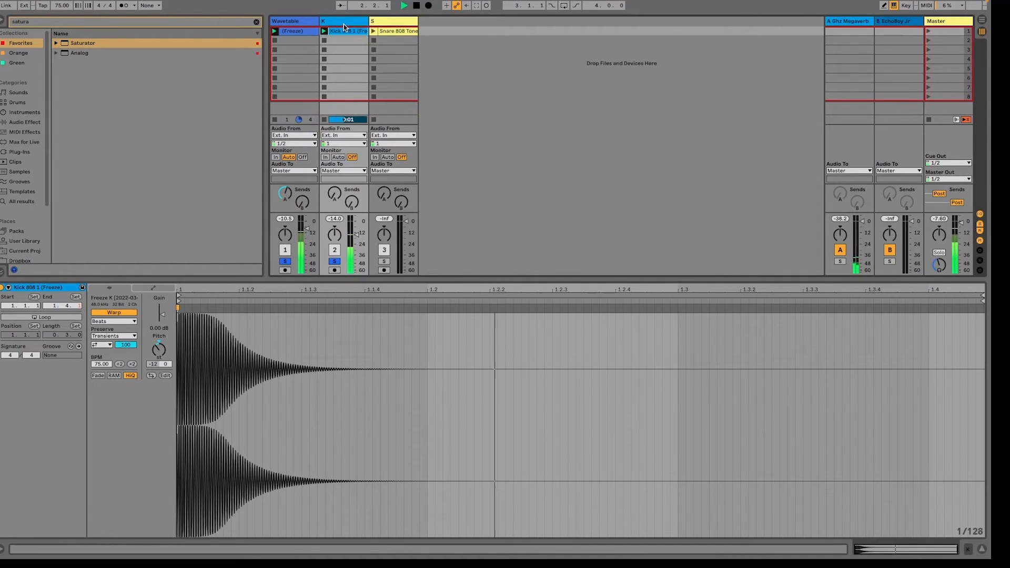
{"action": "left_click", "coordinate": [402, 6]}
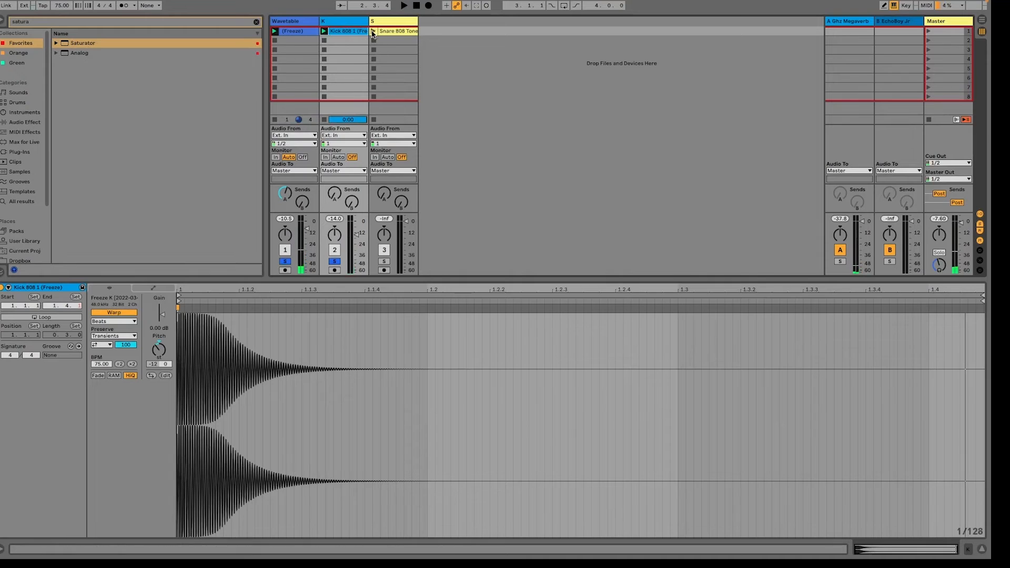
{"action": "left_click", "coordinate": [403, 5]}
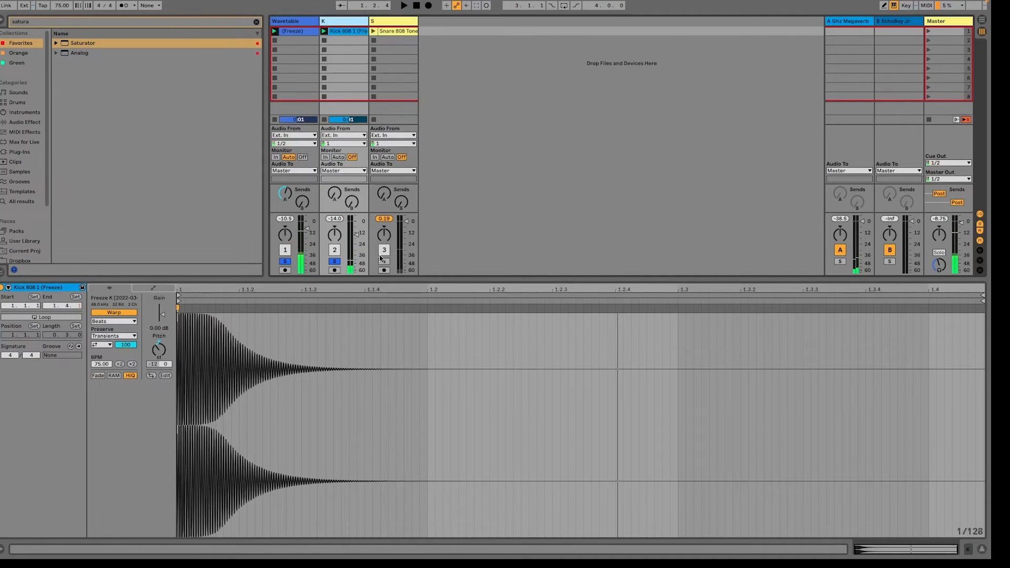
- Solo the snare, transpose the Snare 808 sample up 7 semitones and play it into the Tuner
{"action": "left_click", "coordinate": [393, 21]}
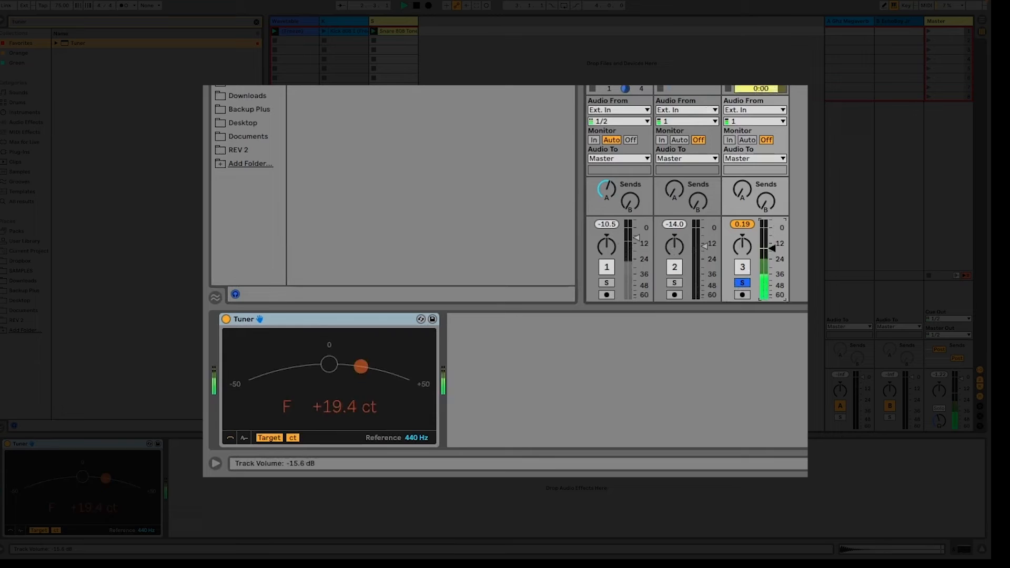
{"action": "left_click", "coordinate": [396, 31]}
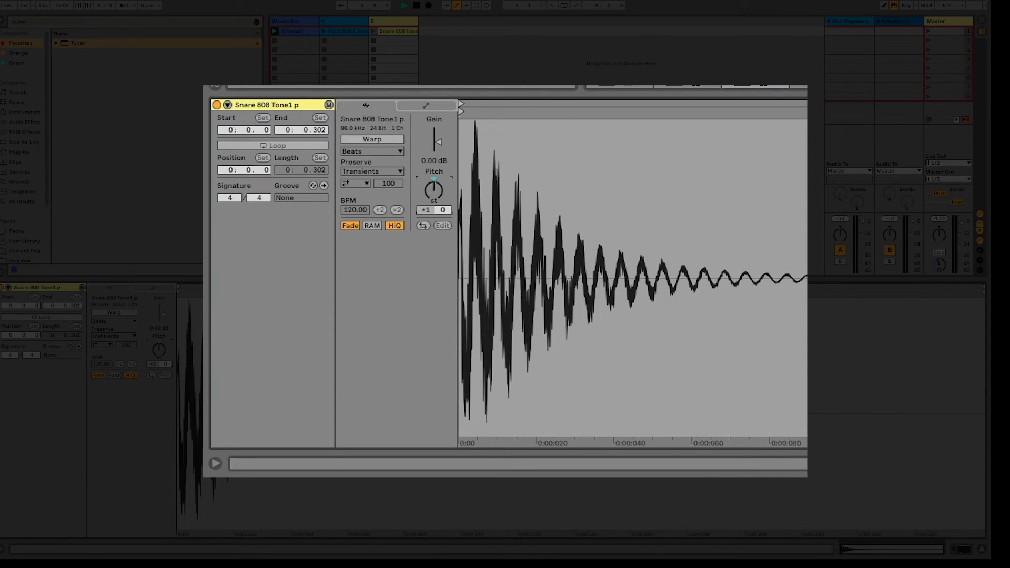
{"action": "left_click_drag", "start_coordinate": [432, 187], "coordinate": [433, 155]}
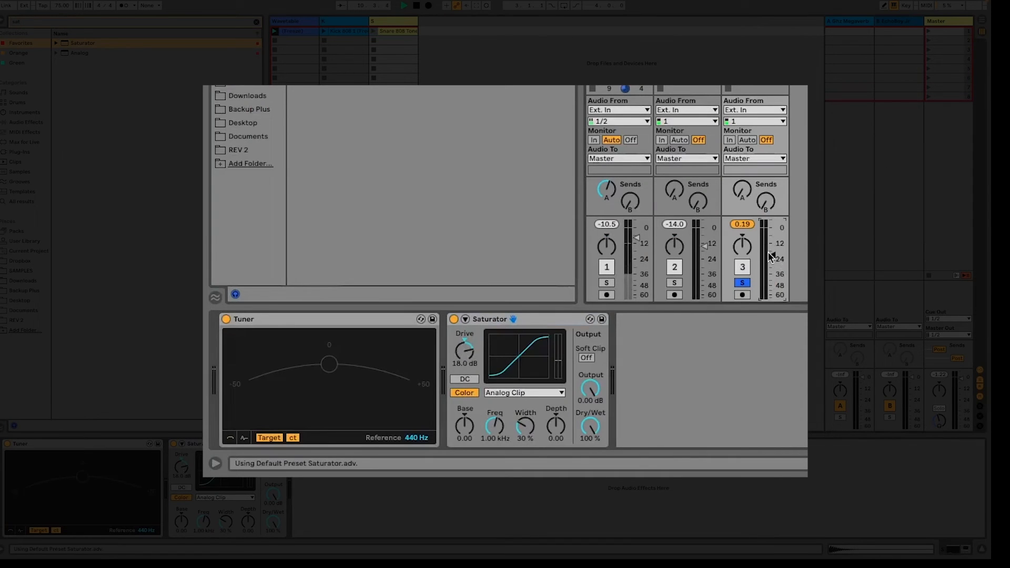
{"action": "left_click", "coordinate": [403, 5]}
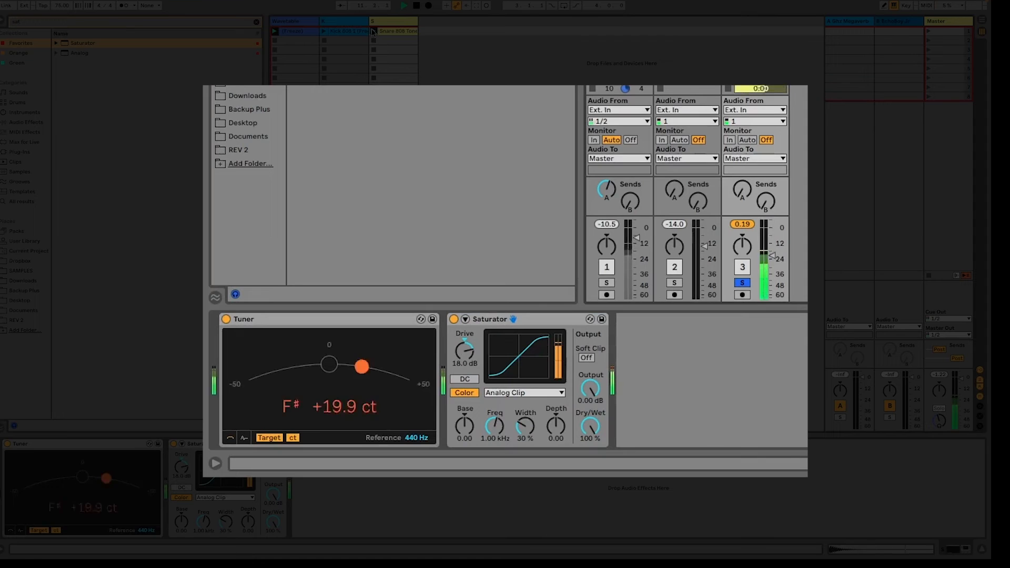
{"action": "left_click", "coordinate": [398, 30]}
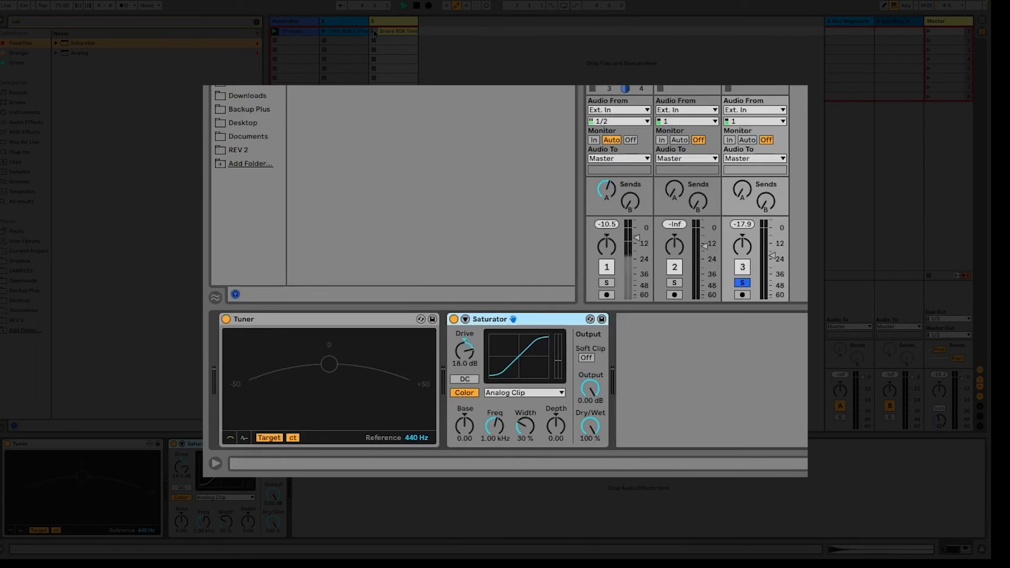
- Toggle the kick solo off again and set the snare detune to -14 cents
{"action": "left_click", "coordinate": [674, 283]}
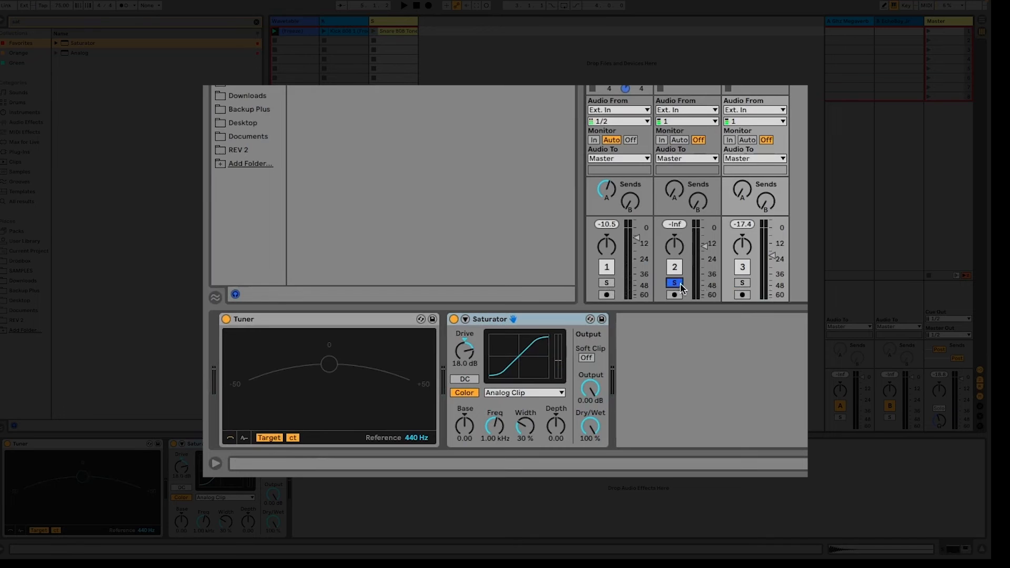
{"action": "left_click", "coordinate": [673, 283]}
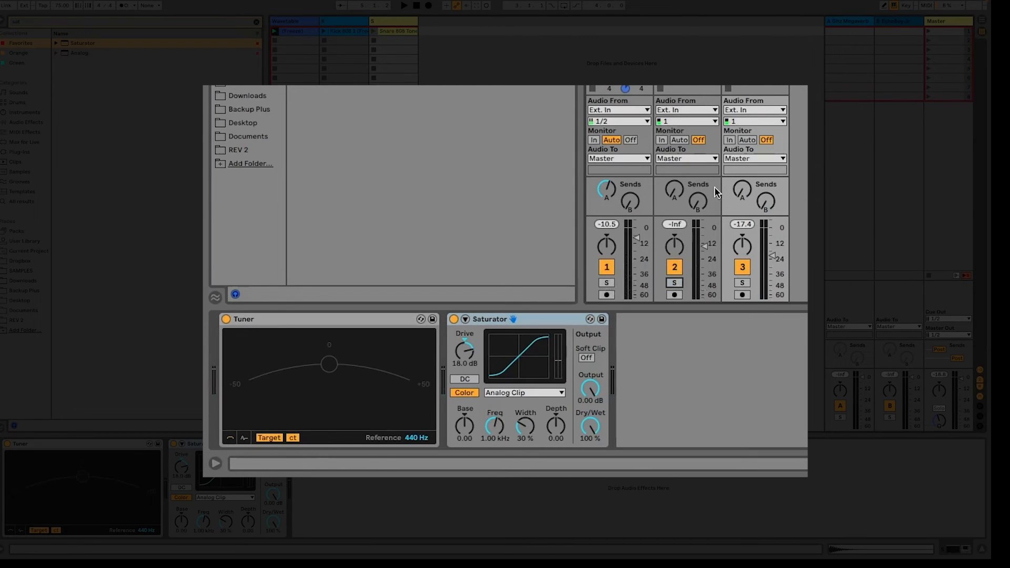
{"action": "left_click", "coordinate": [403, 5]}
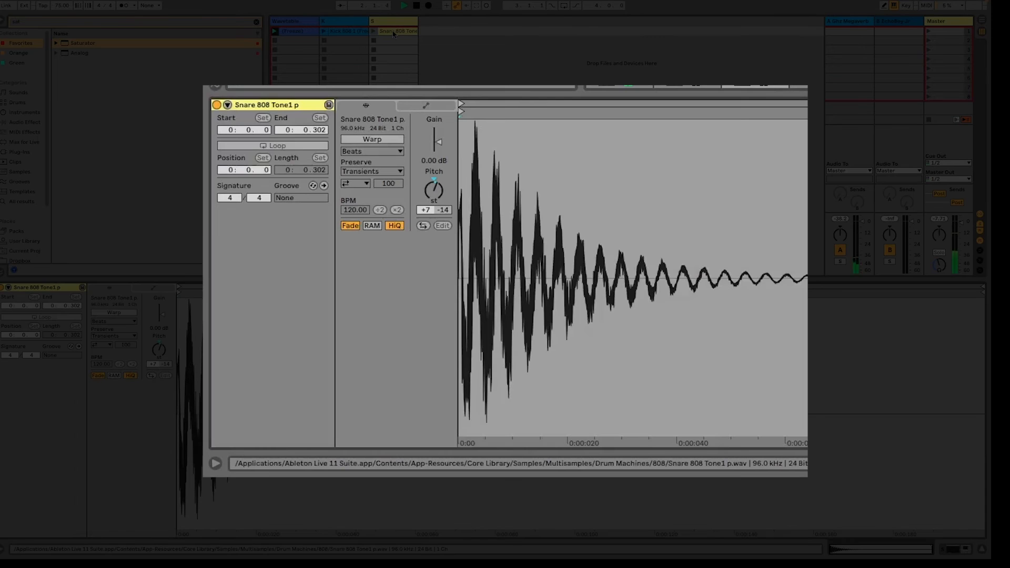
- Freeze the snare track and flatten it into a rendered stereo audio clip
{"action": "right_click", "coordinate": [398, 30]}
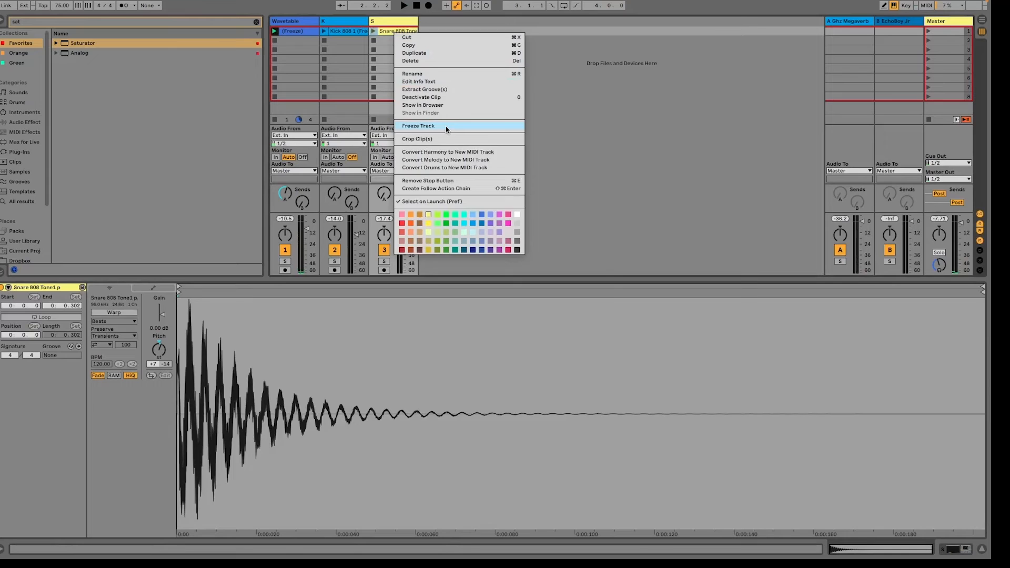
{"action": "left_click", "coordinate": [418, 125]}
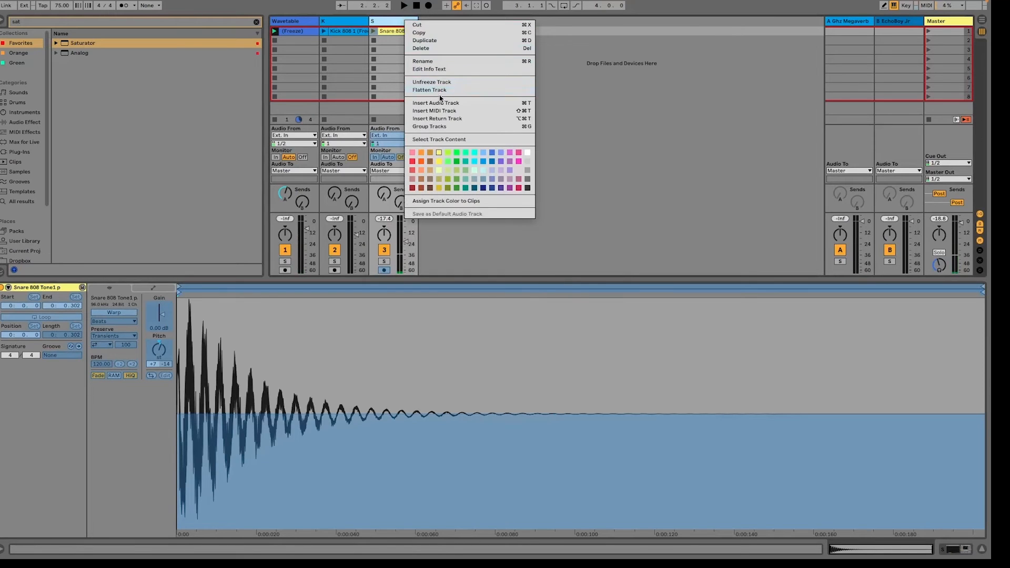
{"action": "left_click", "coordinate": [431, 83]}
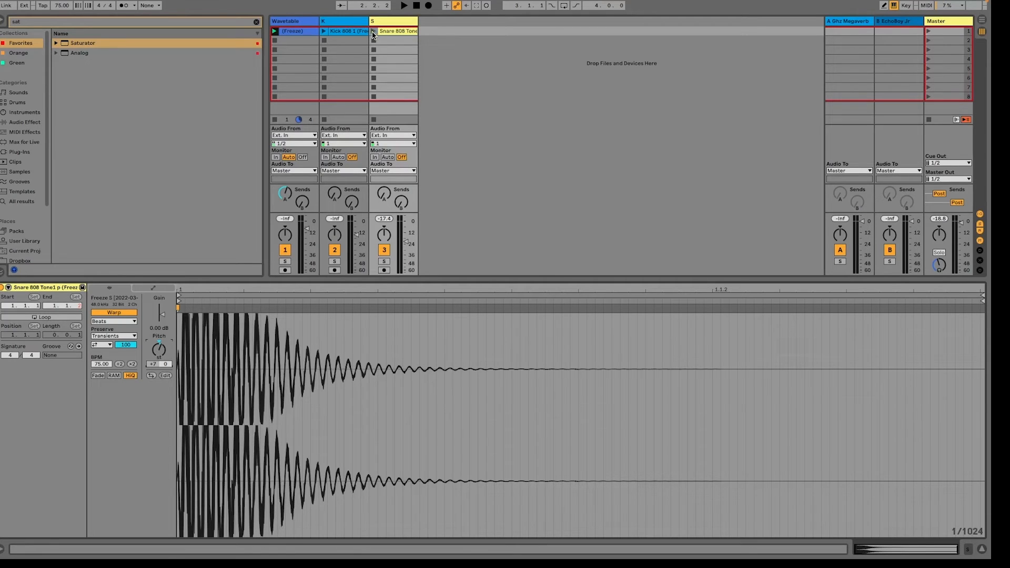
- Audition the flattened snare clip a couple of times, then the kick
{"action": "left_click", "coordinate": [403, 5]}
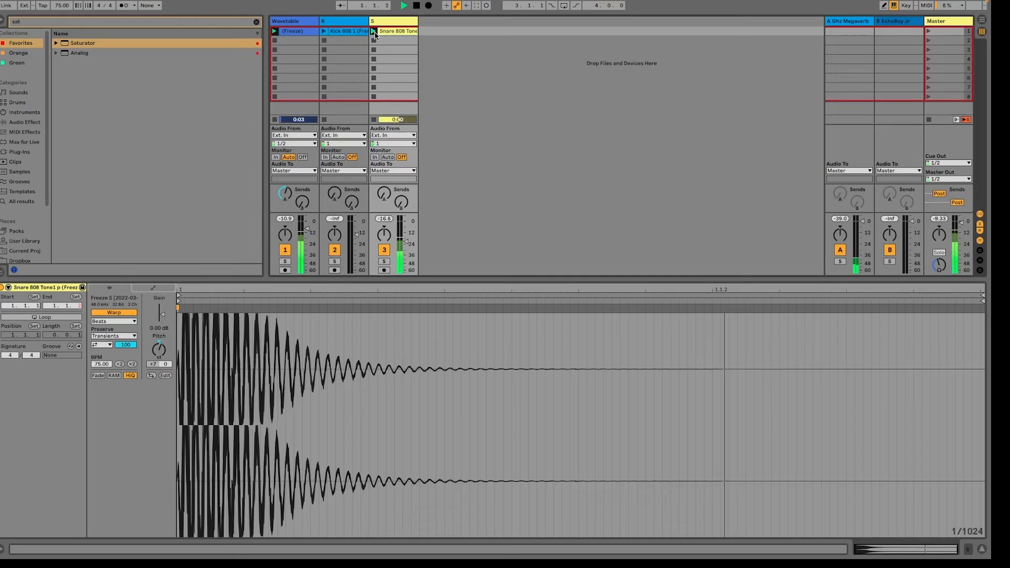
{"action": "left_click", "coordinate": [397, 31]}
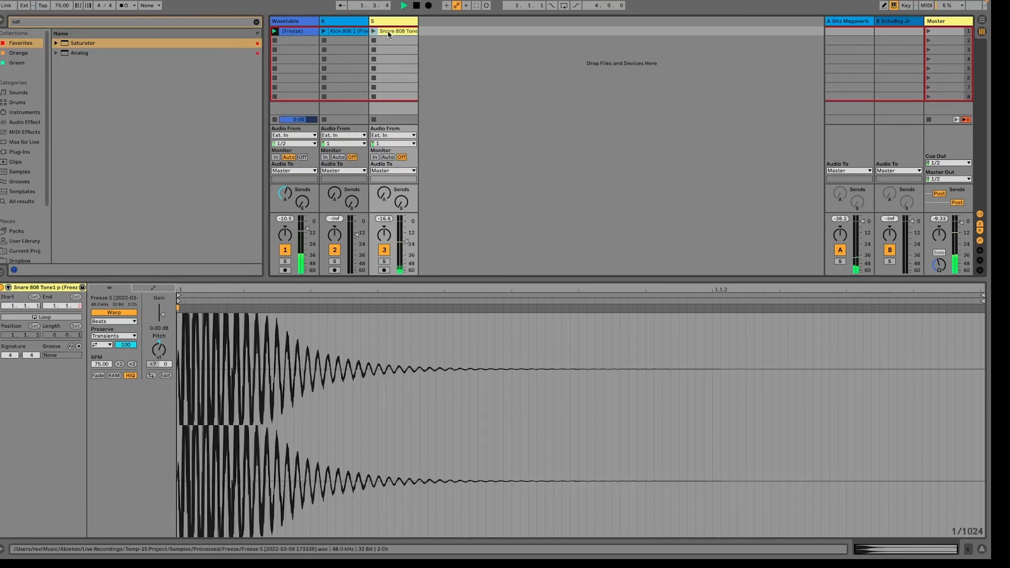
{"action": "left_click", "coordinate": [403, 5]}
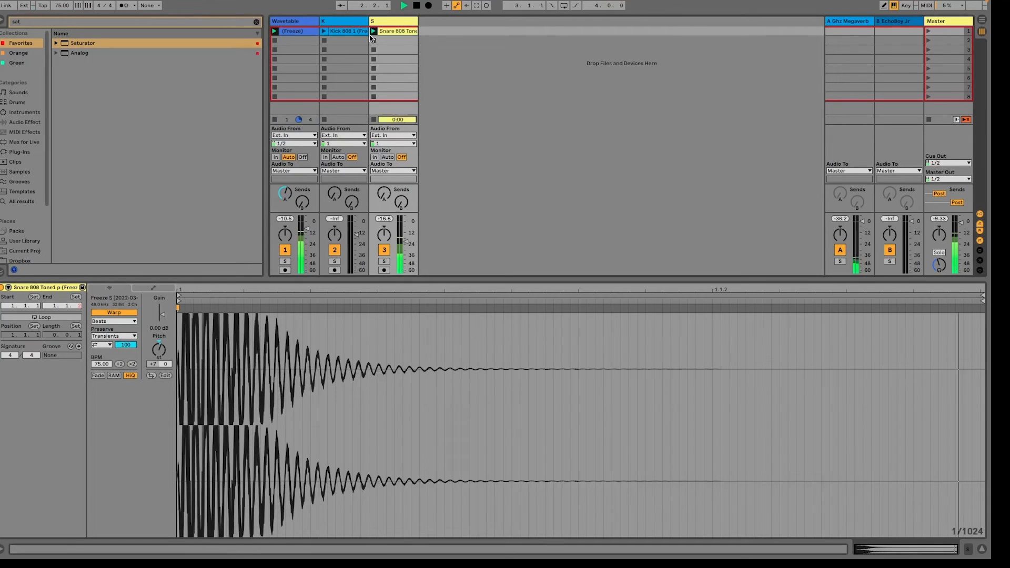
{"action": "left_click", "coordinate": [344, 30]}
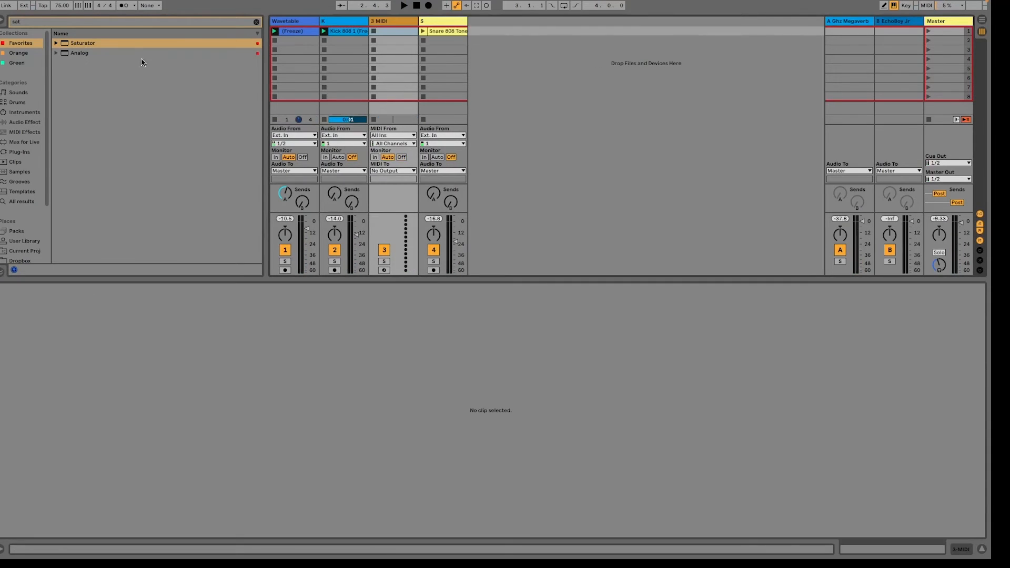
- Insert a MIDI track and load a Drum Rack holding Freeze K and Freeze S on its pads
{"action": "left_click", "coordinate": [25, 133]}
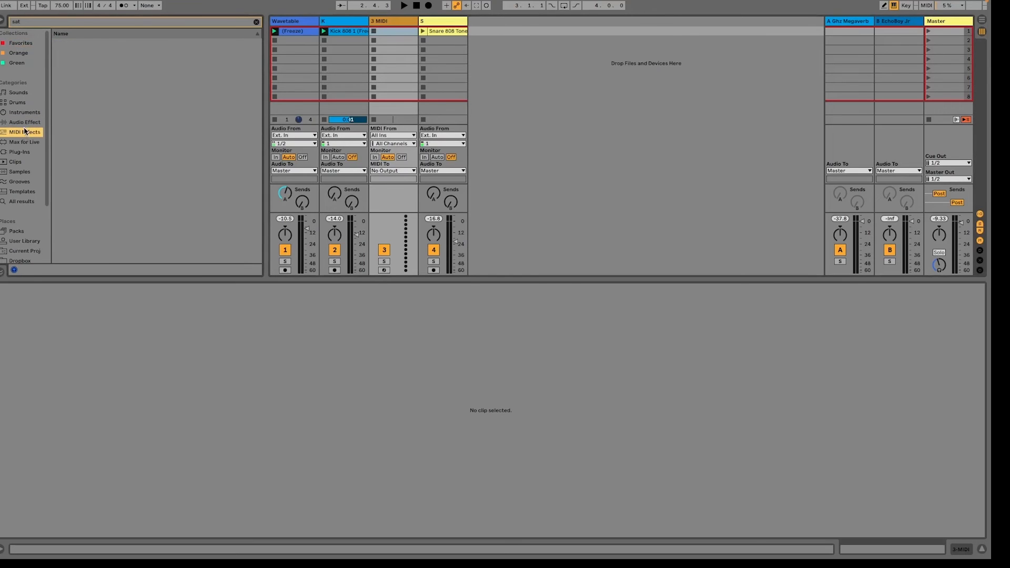
{"action": "left_click", "coordinate": [17, 102]}
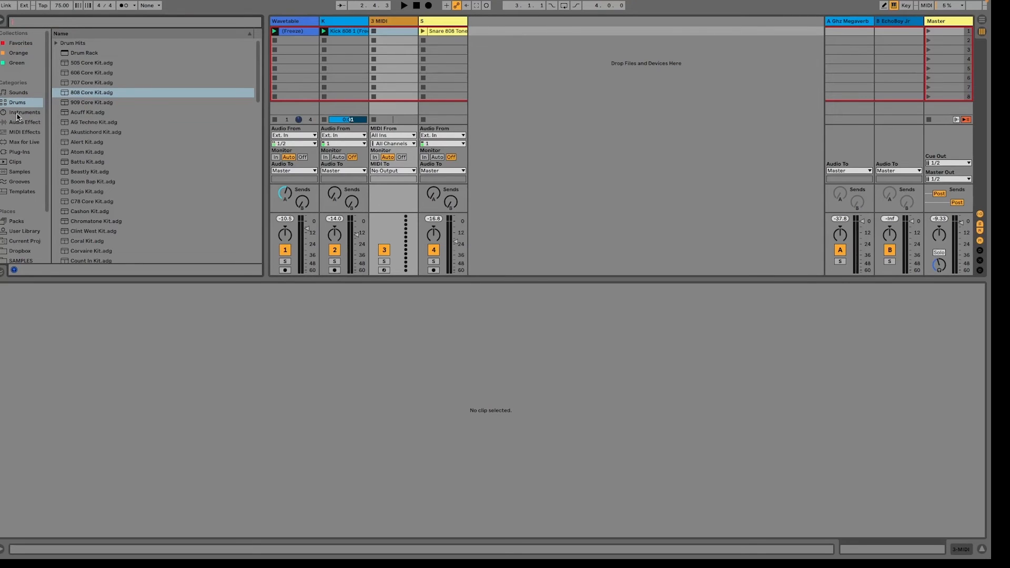
{"action": "left_click", "coordinate": [24, 112]}
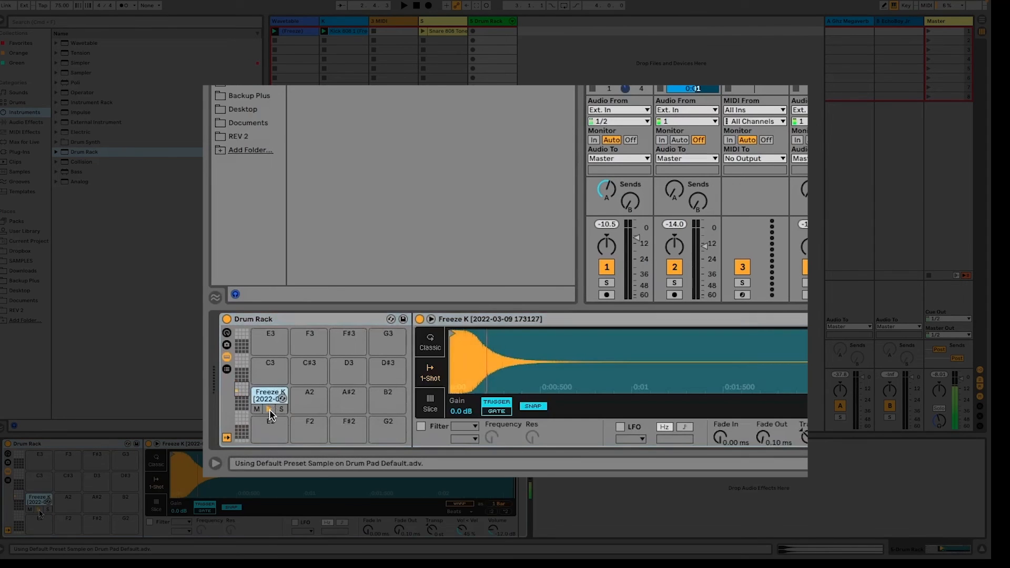
{"action": "left_click", "coordinate": [309, 397]}
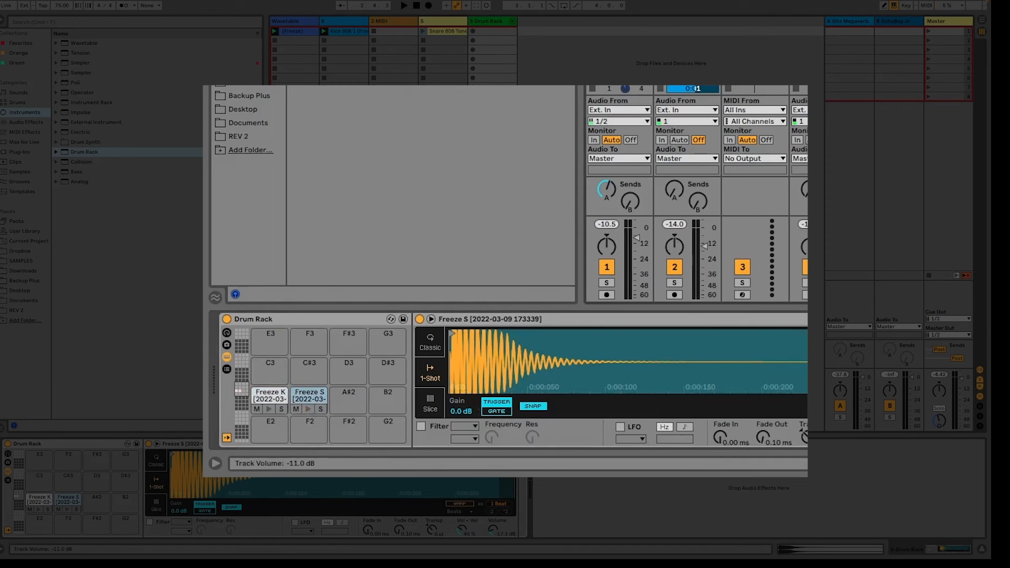
- Select and delete the original kick and snare tracks
{"action": "left_click", "coordinate": [340, 23]}
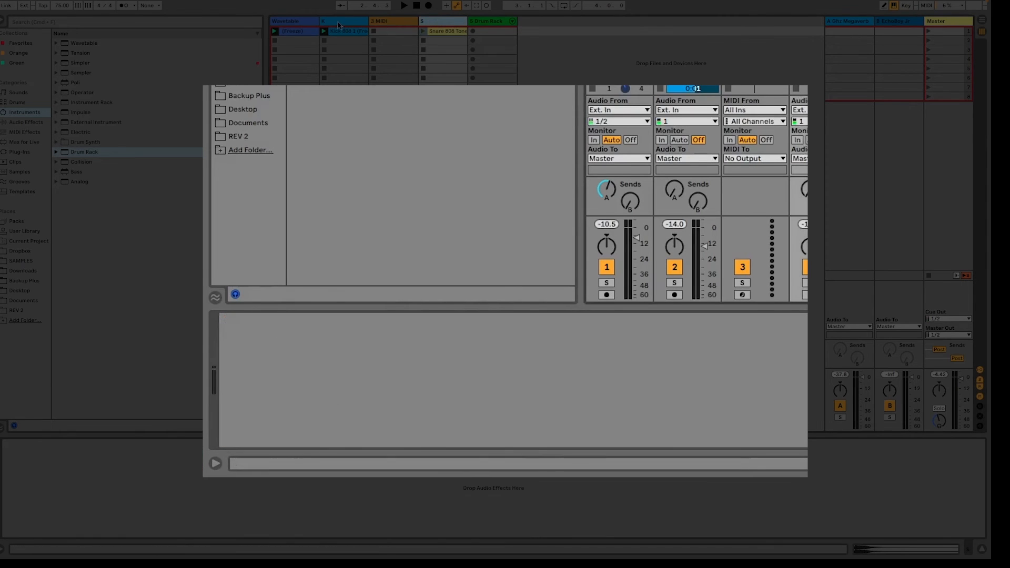
{"action": "left_click", "coordinate": [342, 21]}
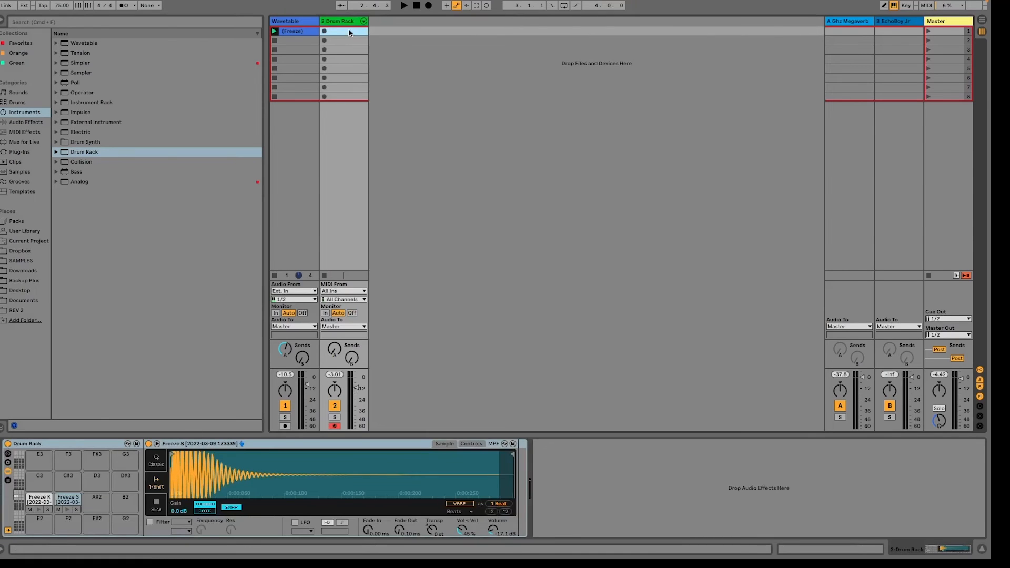
- Write a one-bar Drum Rack clip with kick on beats 1 and 3, snare on 2 and 4, and play it
{"action": "double_click", "coordinate": [343, 30]}
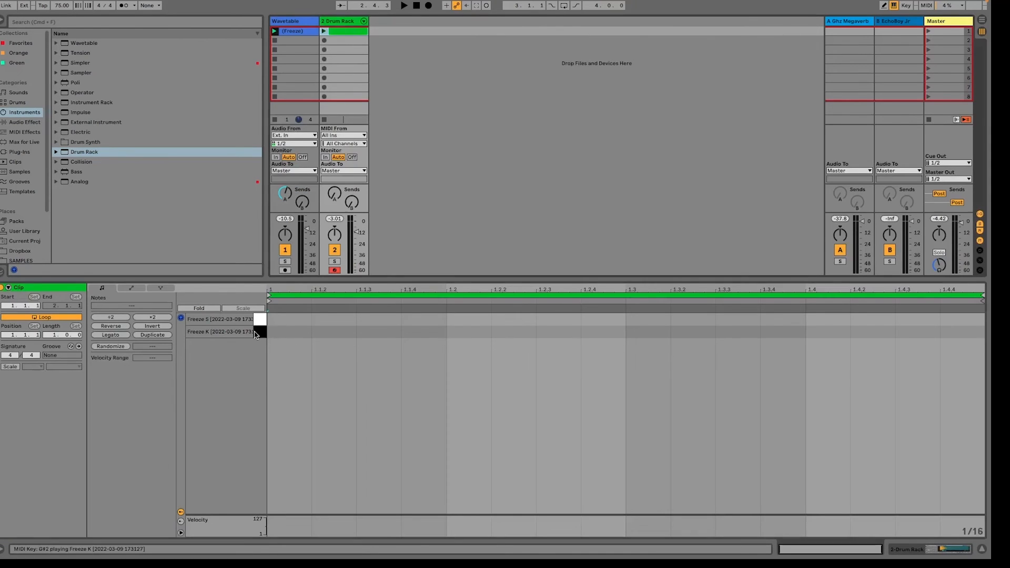
{"action": "left_click", "coordinate": [259, 331]}
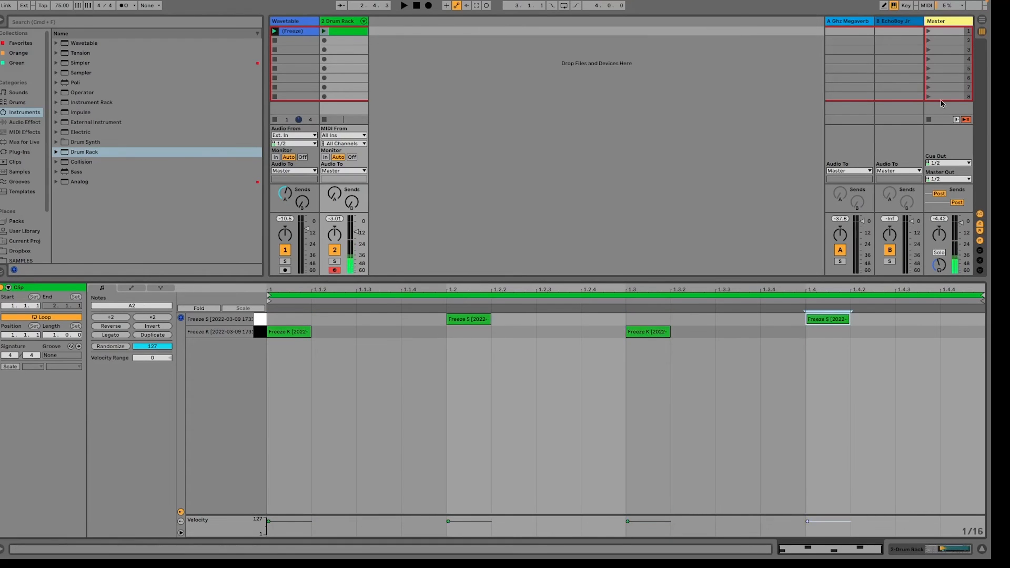
{"action": "left_click", "coordinate": [403, 5]}
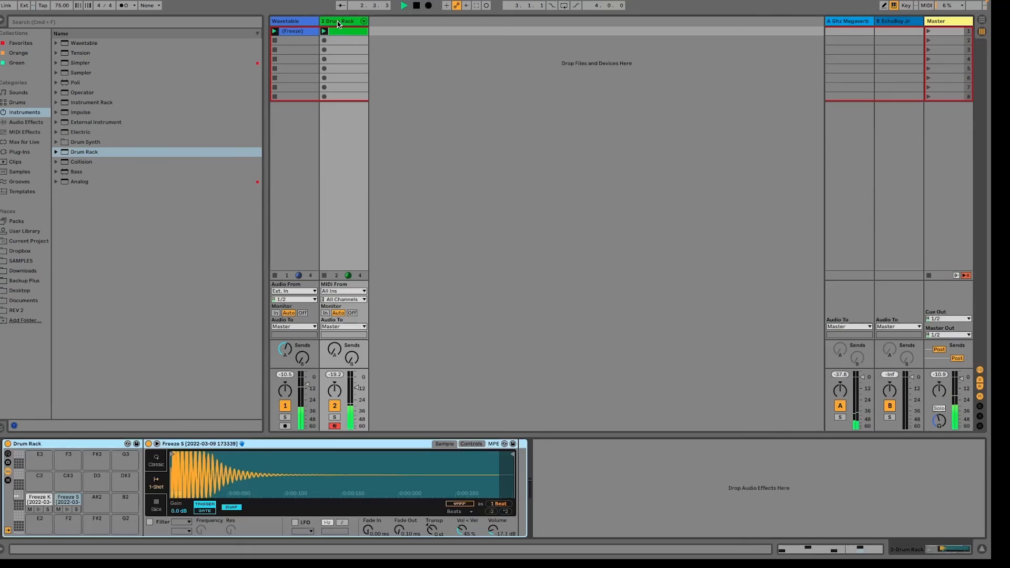
{"action": "left_click", "coordinate": [39, 499]}
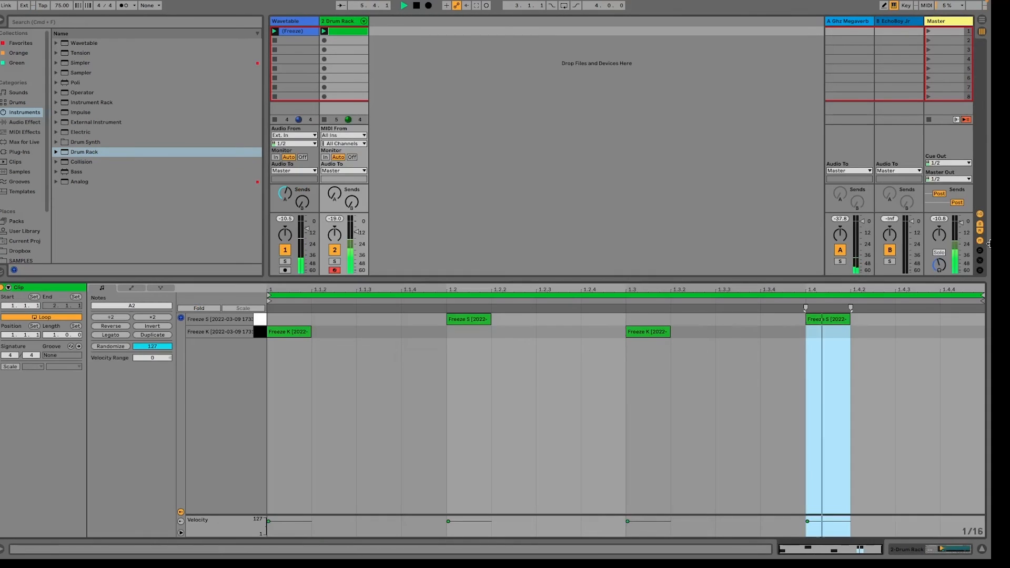
{"action": "left_click", "coordinate": [925, 331]}
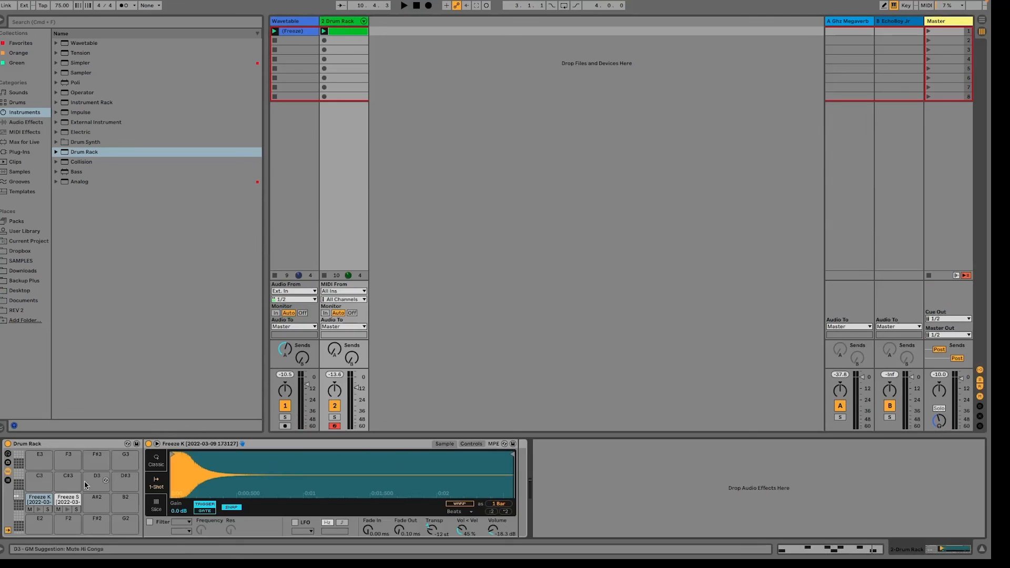
{"action": "left_click", "coordinate": [67, 499]}
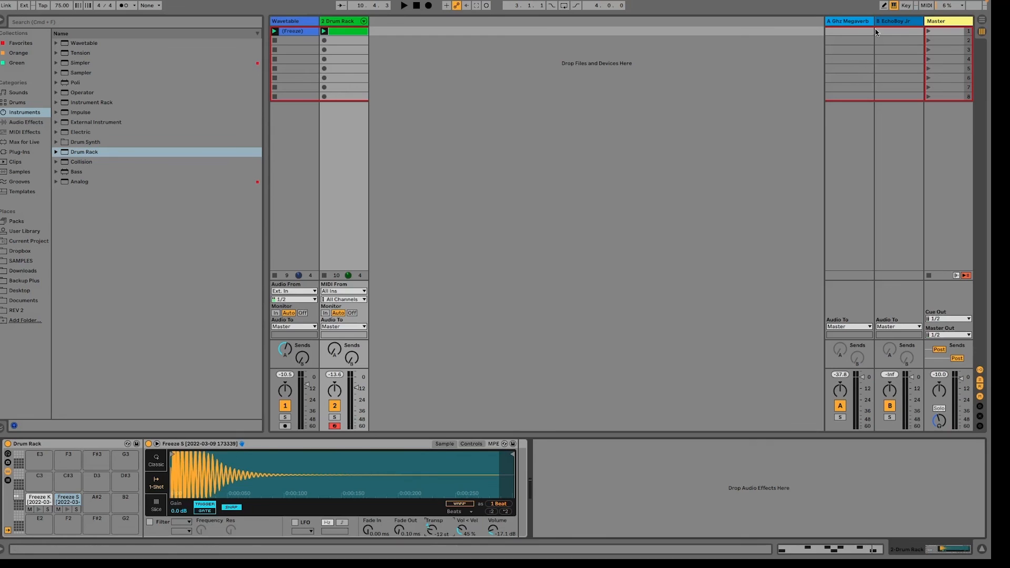
- Search 'pro' and load Pro-Q 3 onto the Wavetable track
{"action": "left_click", "coordinate": [402, 5]}
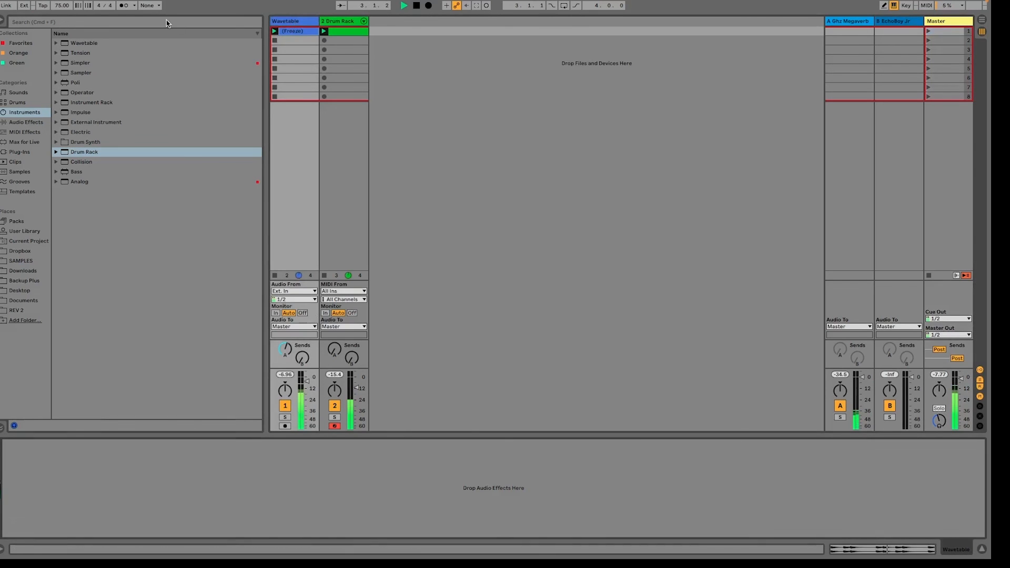
{"action": "type", "text": "pro"}
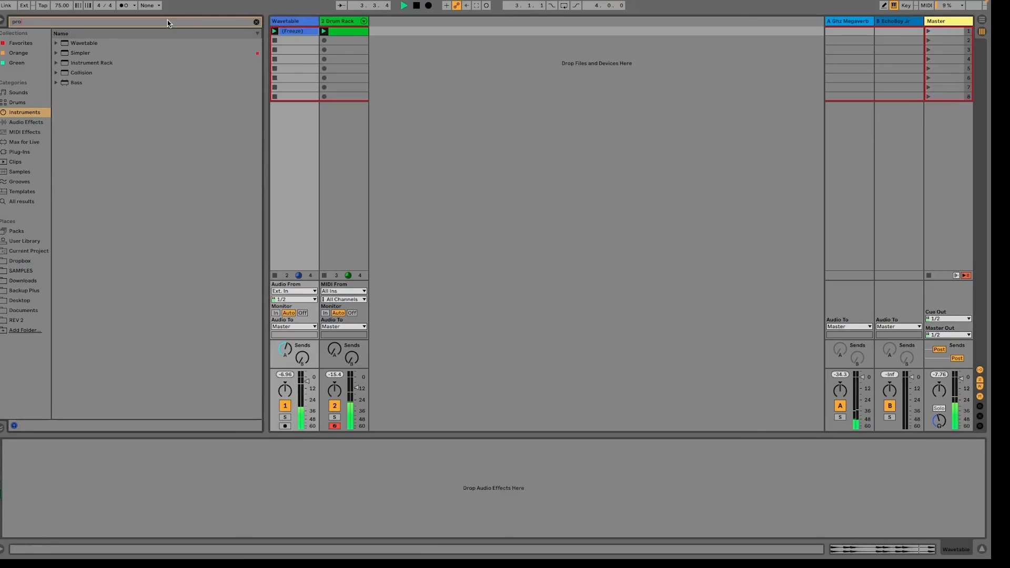
{"action": "double_click", "coordinate": [80, 62]}
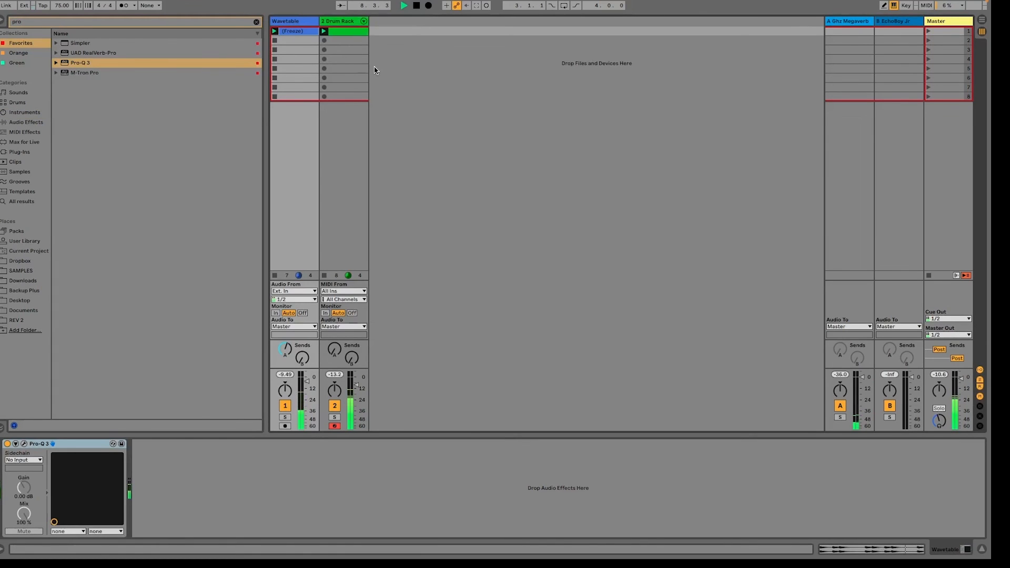